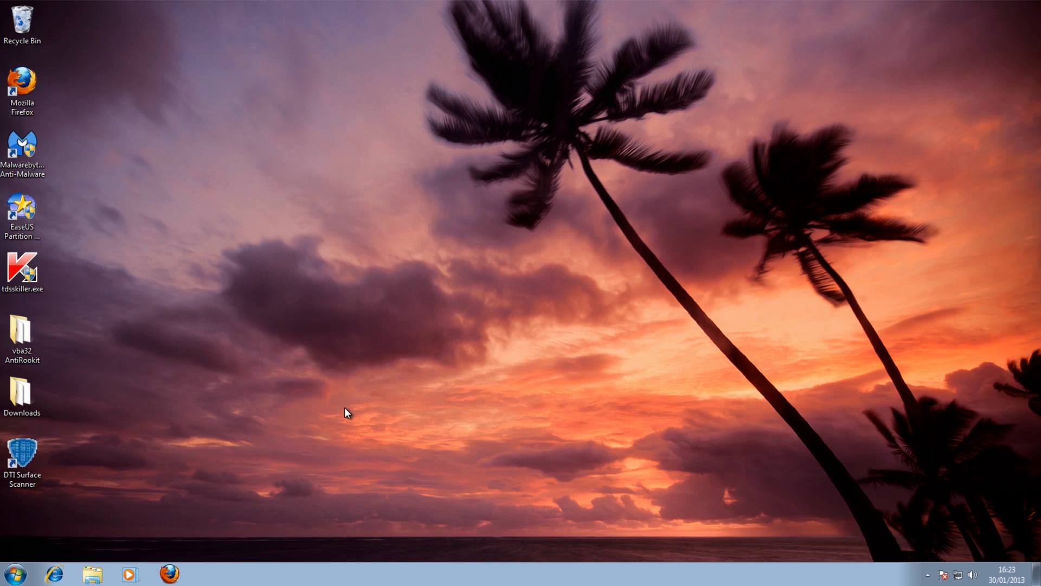
mouse_move(408, 343)
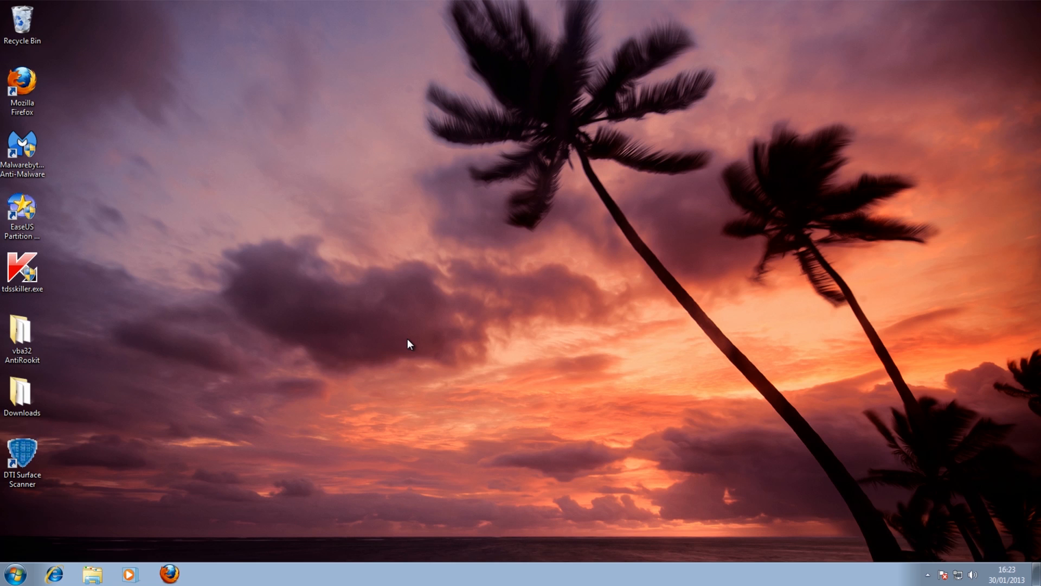
mouse_move(539, 299)
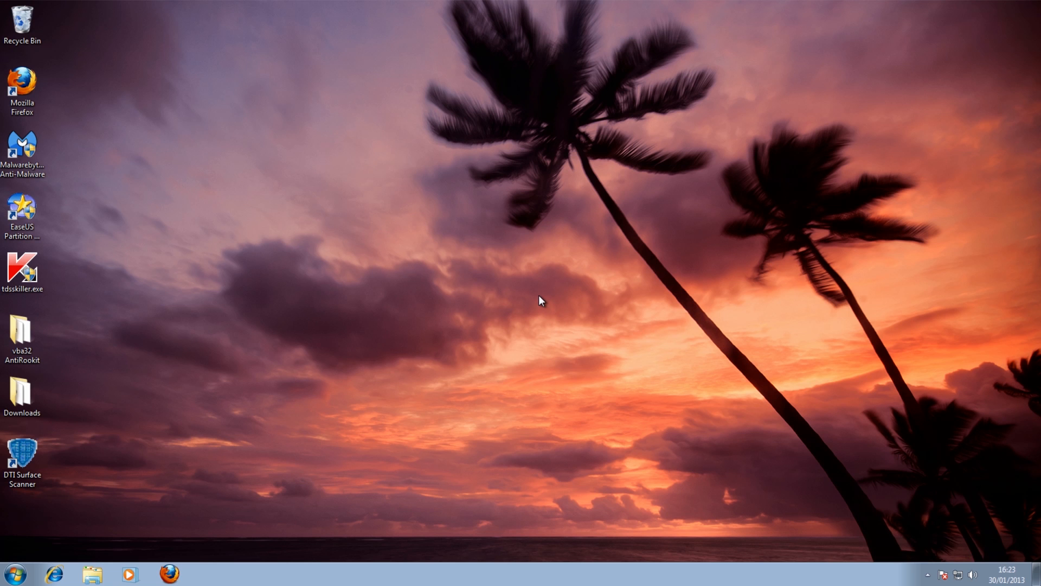
mouse_move(351, 277)
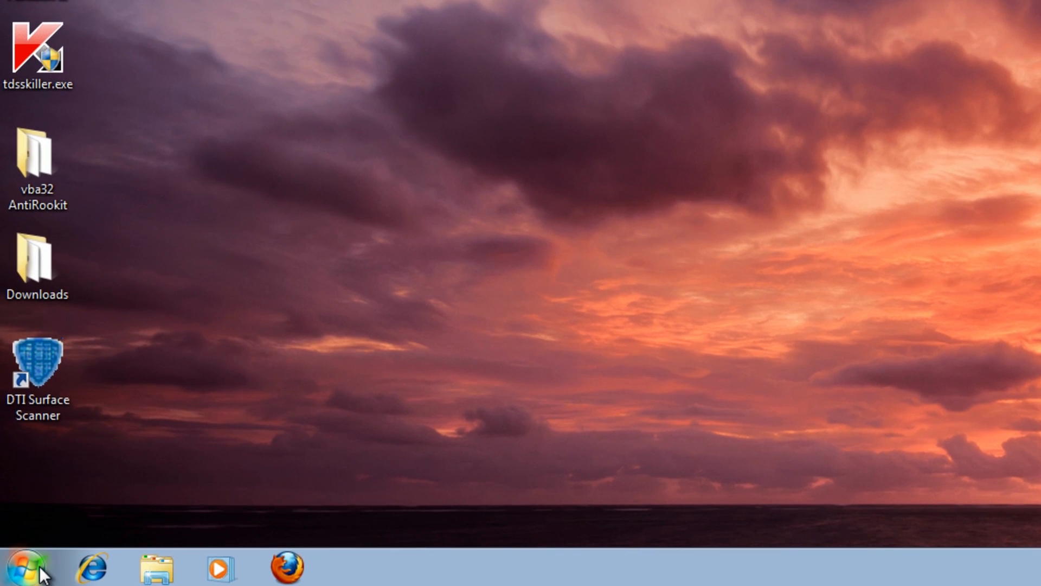
- Start a Check Disk scan of Local Disk (C:) that automatically fixes file system errors
click(27, 568)
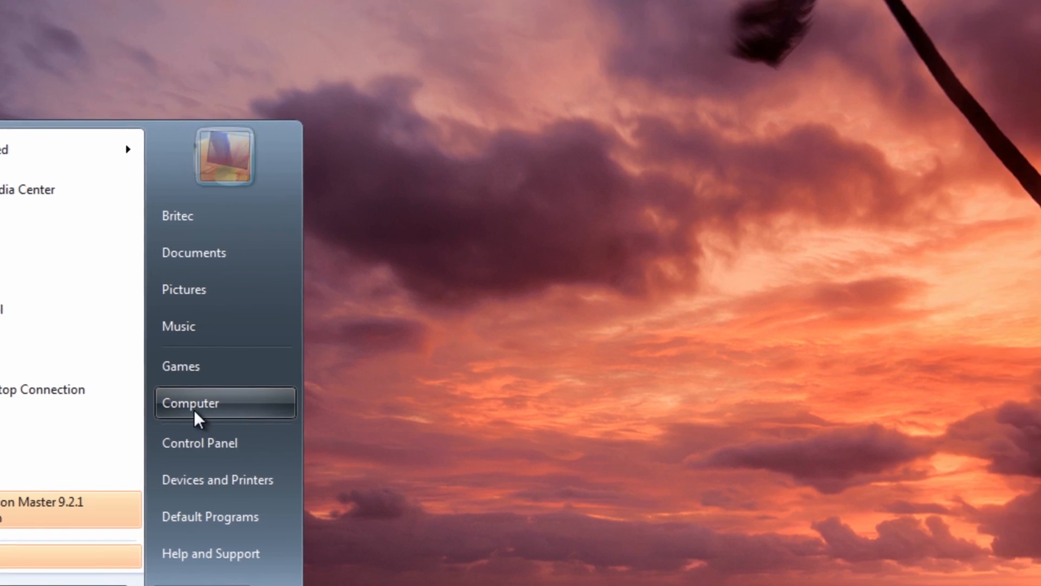
click(190, 403)
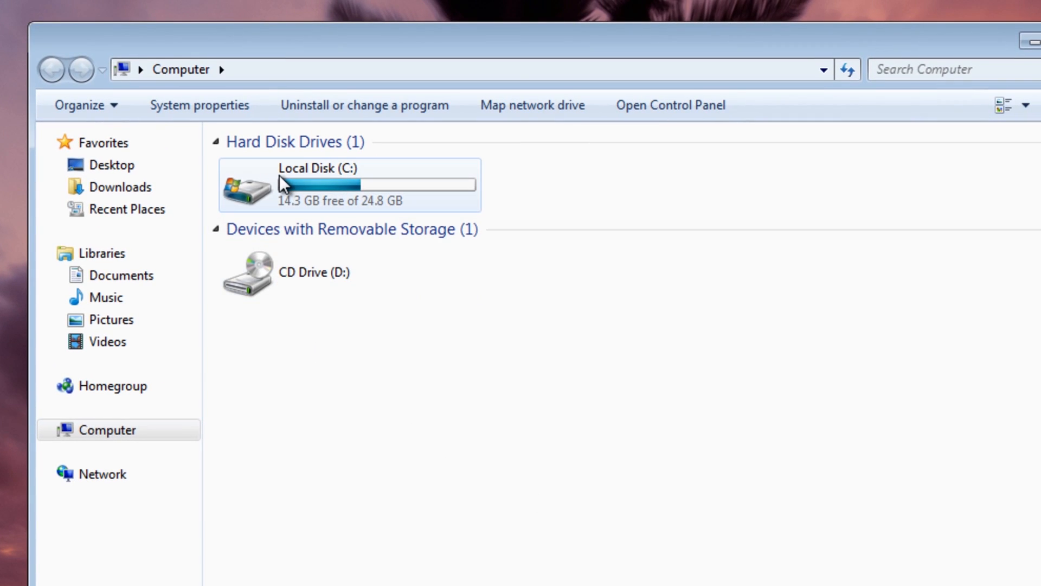
click(346, 185)
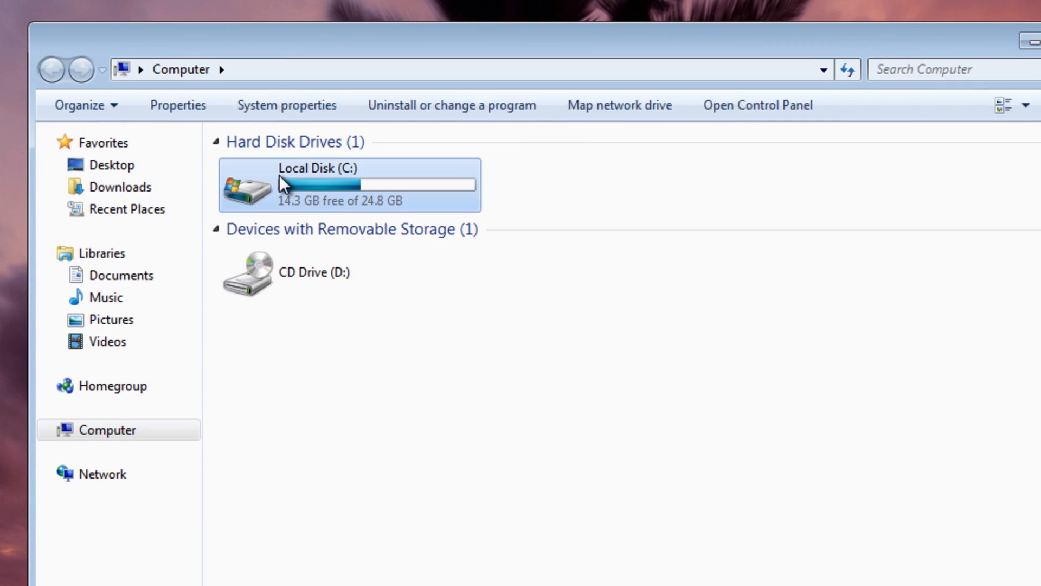
right_click(278, 185)
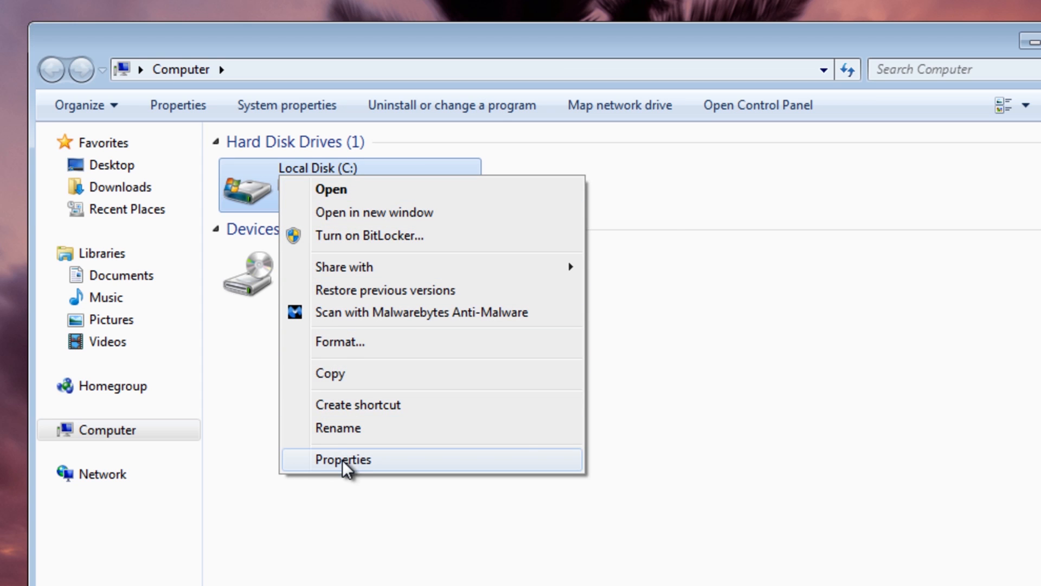
click(342, 459)
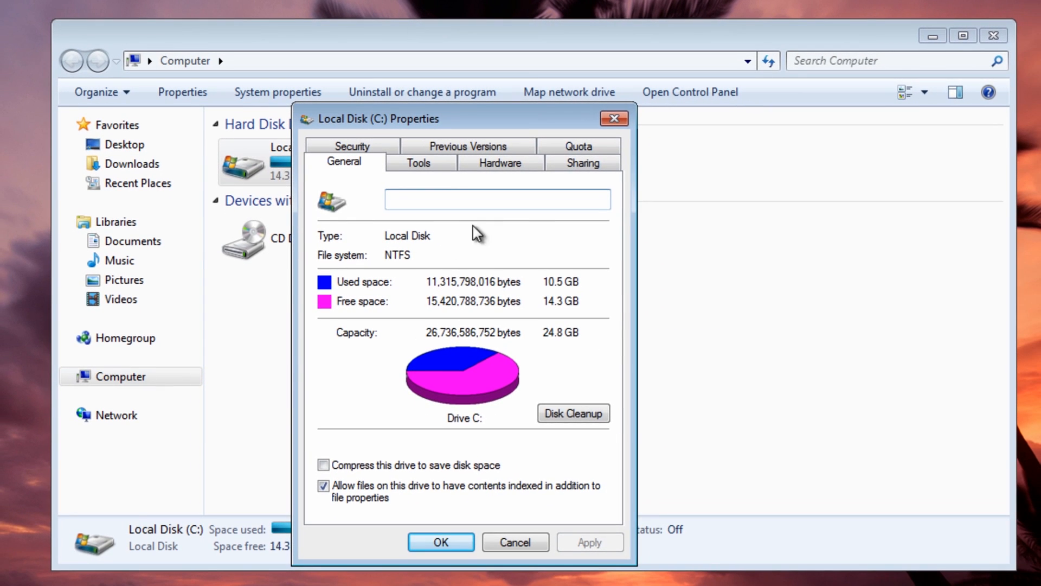
click(418, 163)
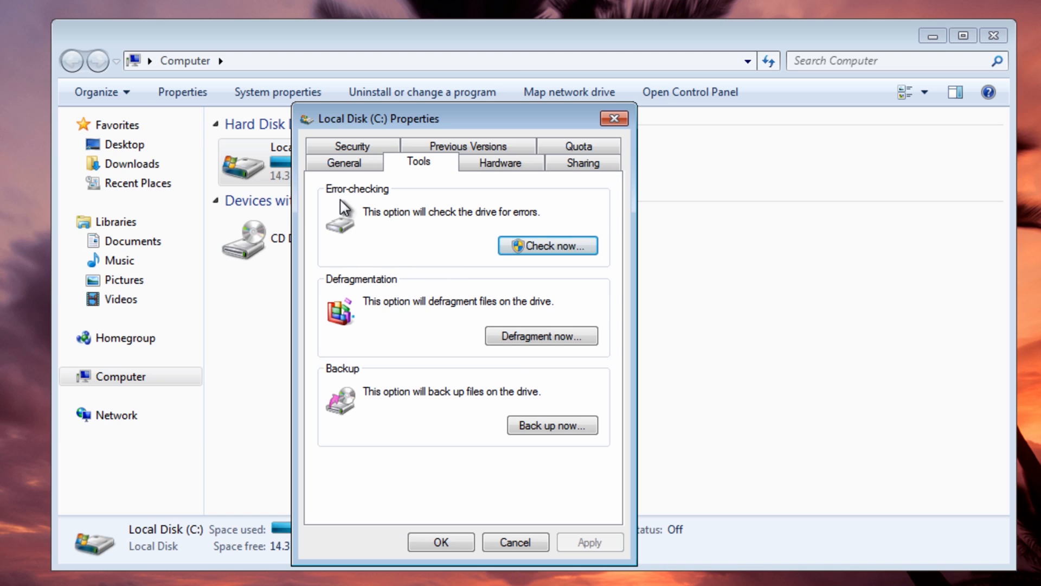
mouse_move(381, 201)
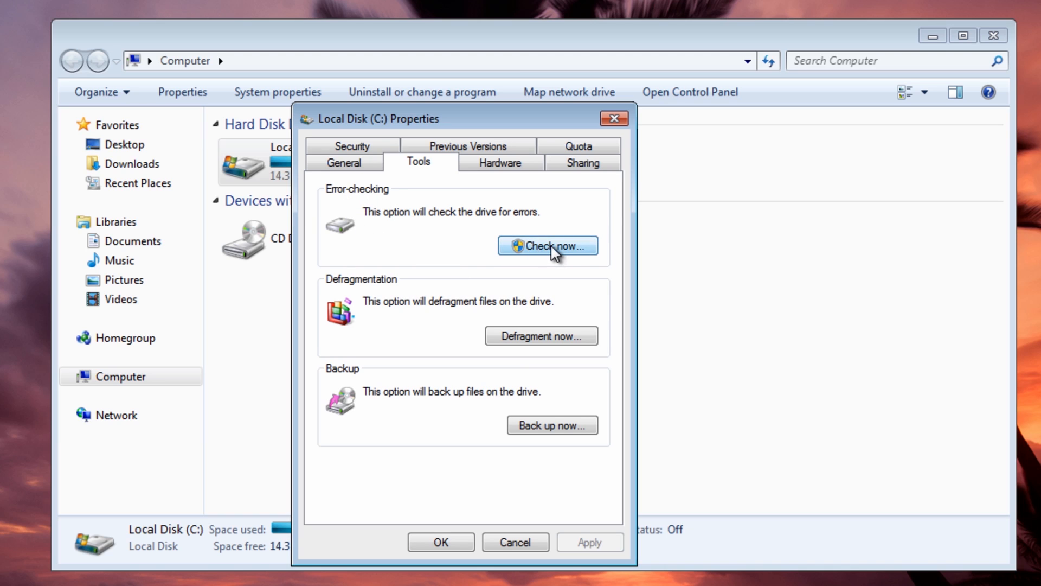
click(547, 245)
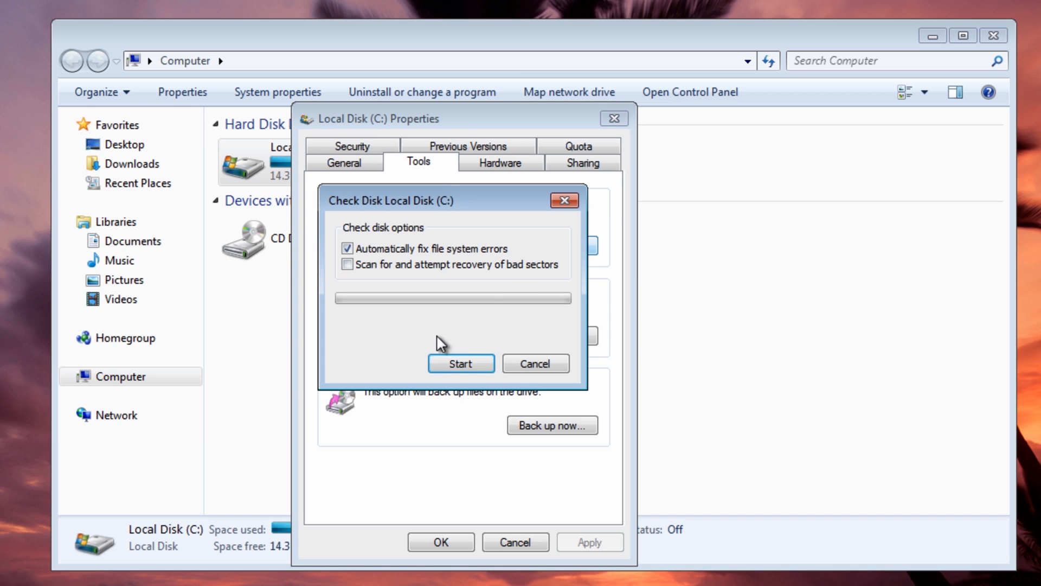
click(347, 265)
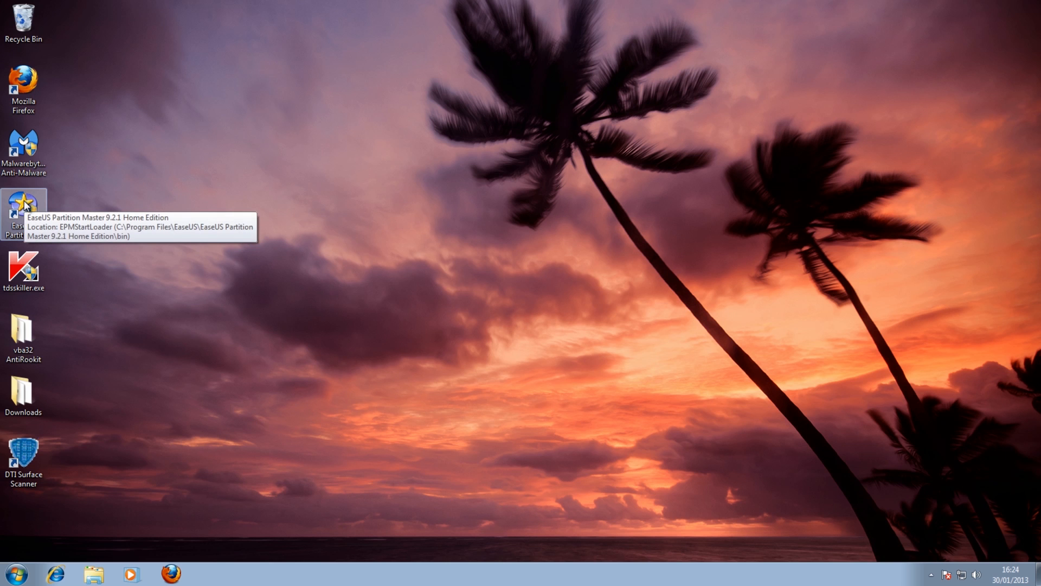
- Launch EaseUS Partition Master with administrator approval and open its Partition Manager
double_click(23, 209)
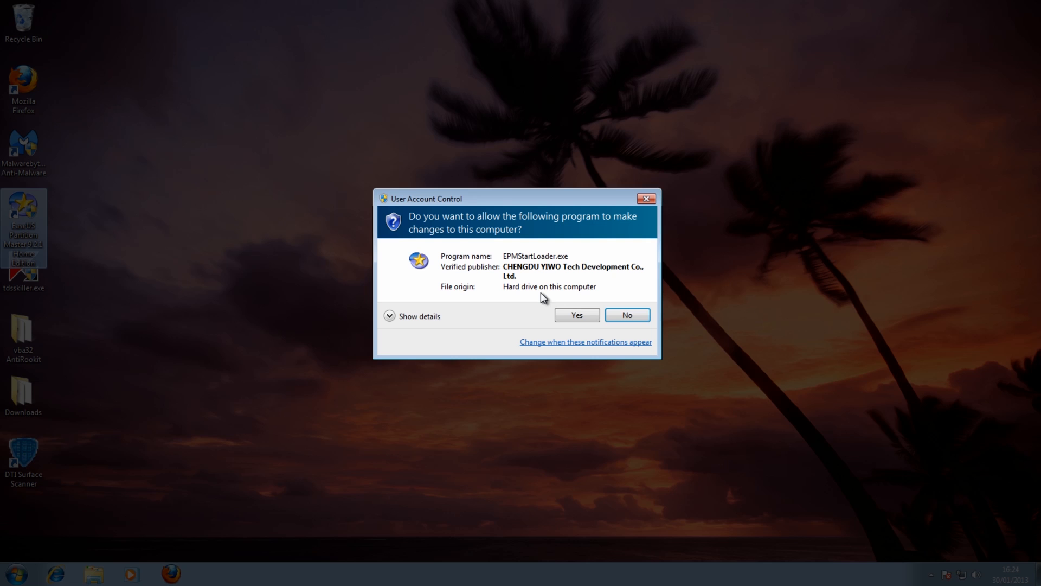
click(575, 315)
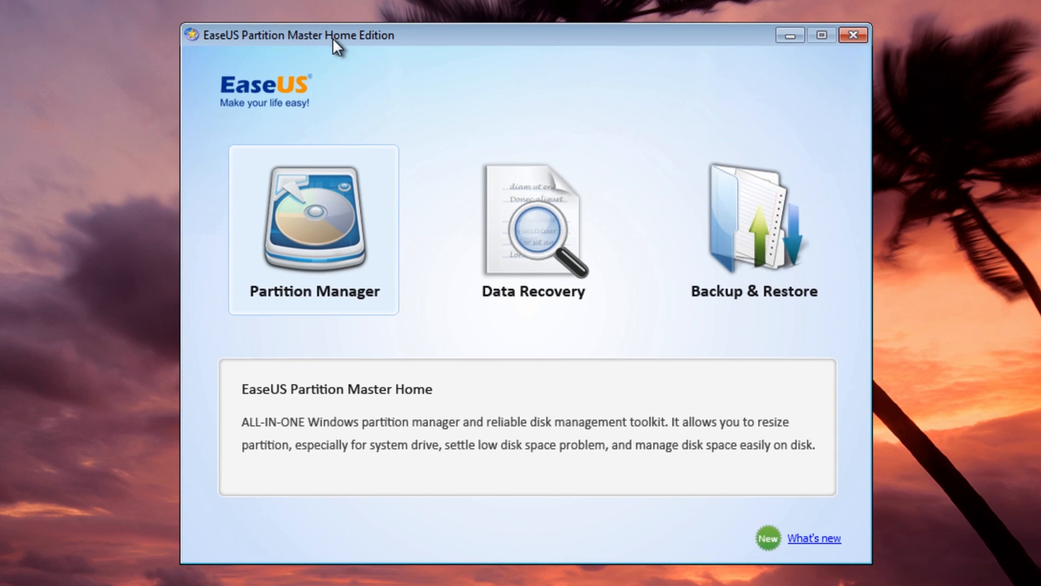
mouse_move(325, 281)
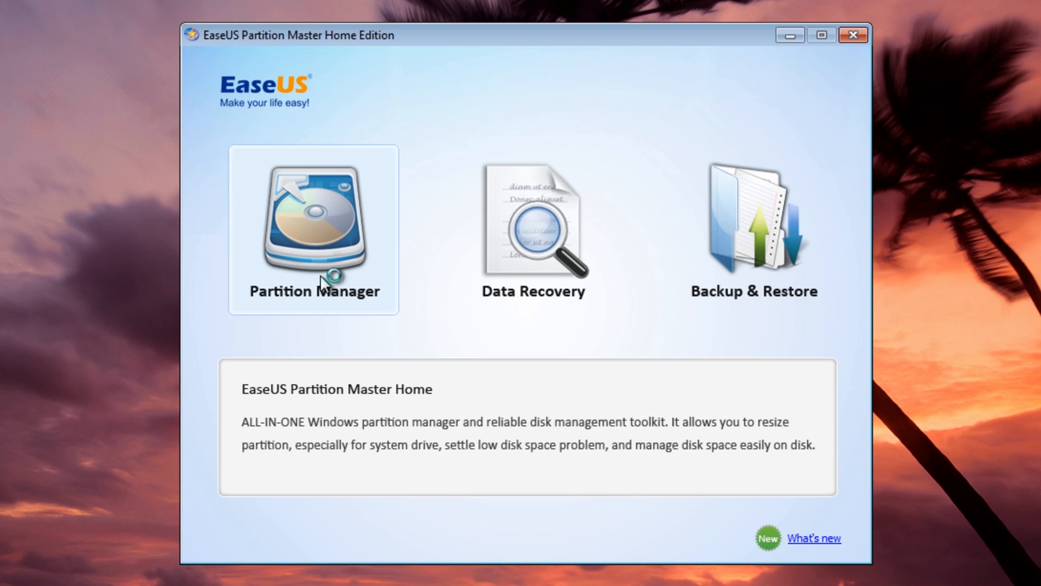
click(313, 228)
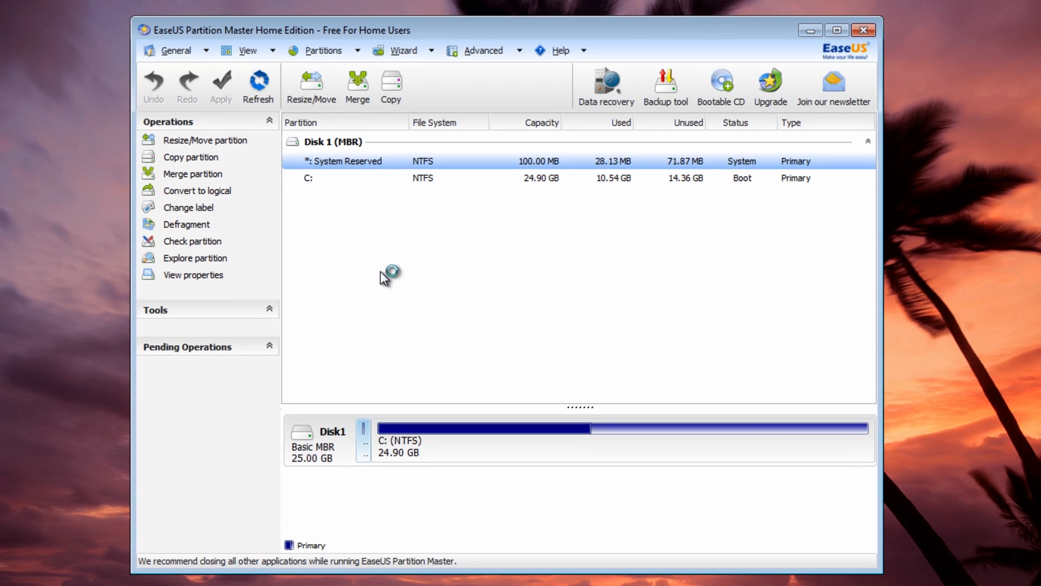
- Check partition C: with property check, Chkdsk repair and surface test, then dismiss the 0-errors report
click(345, 178)
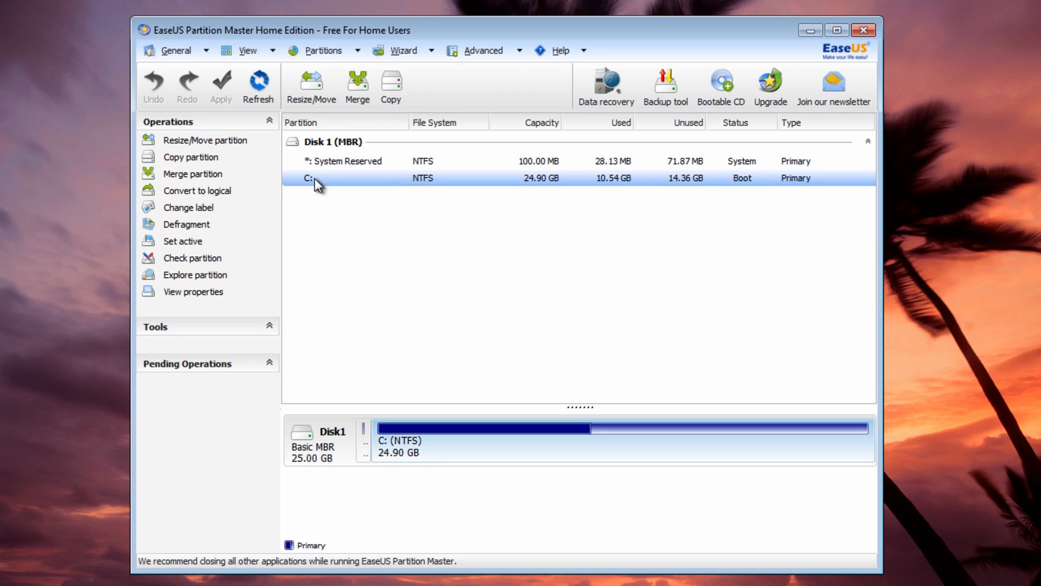
mouse_move(468, 187)
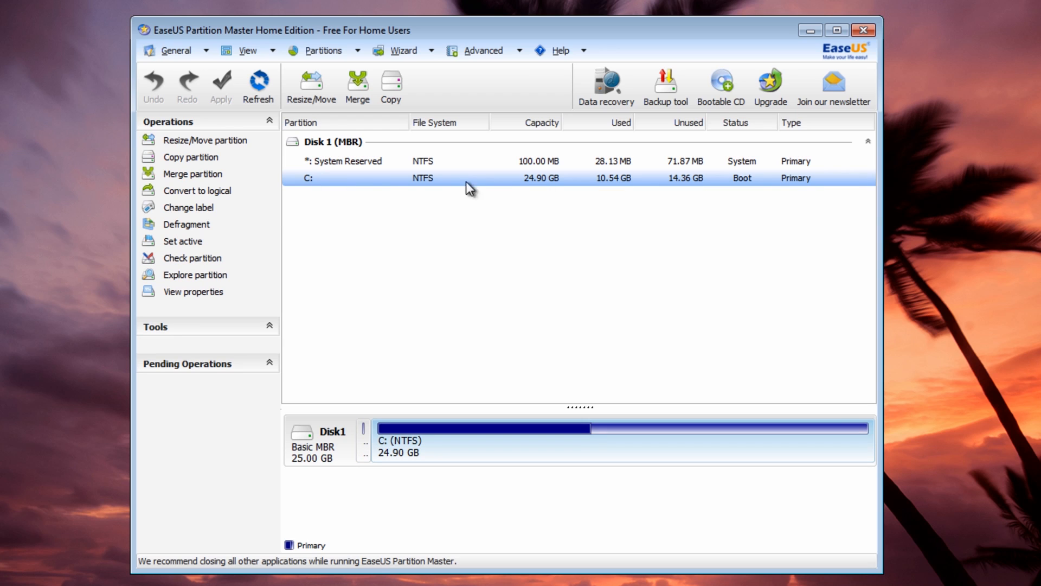
mouse_move(490, 195)
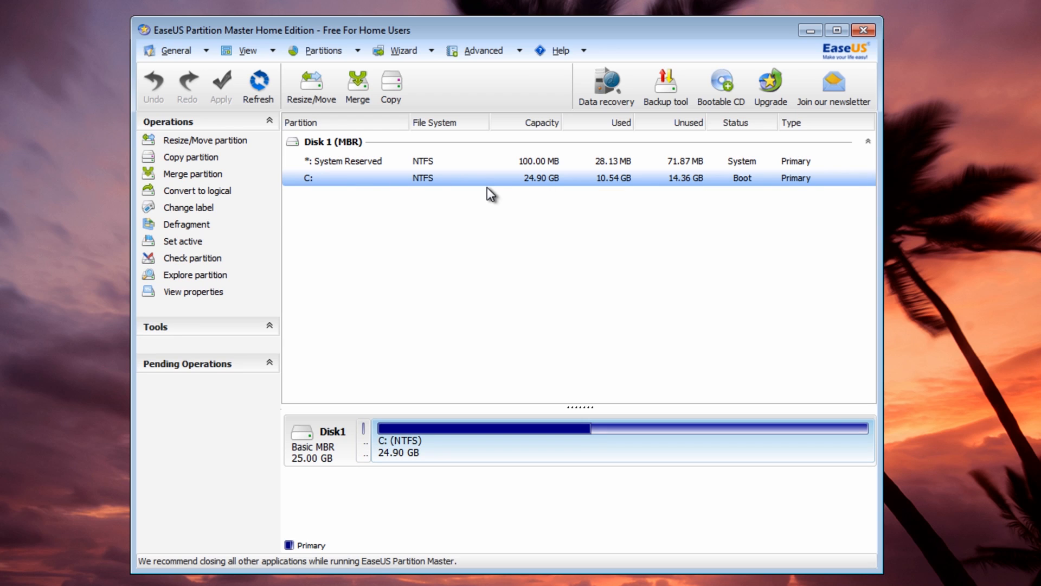
mouse_move(192, 258)
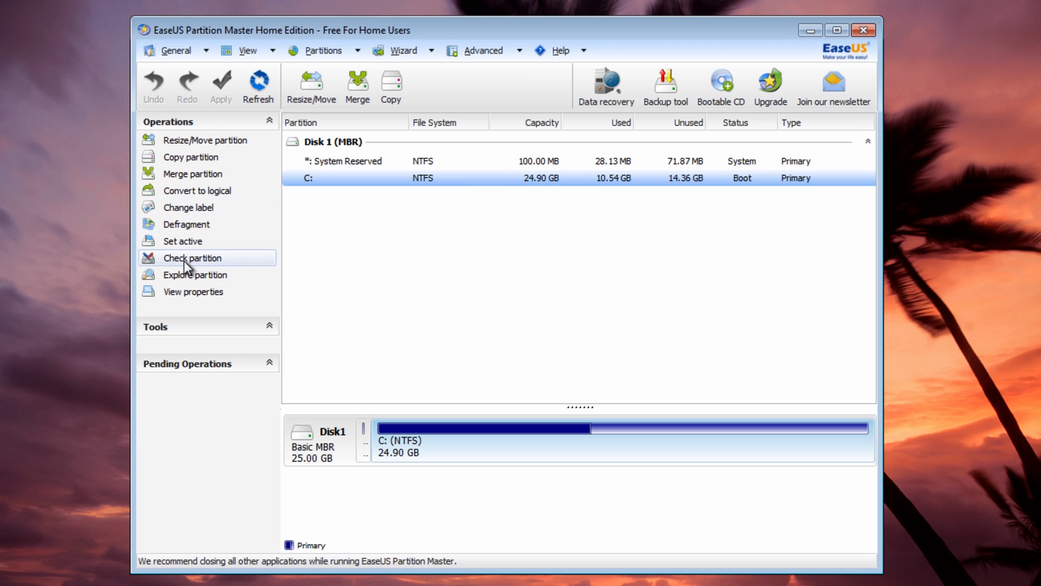
click(192, 258)
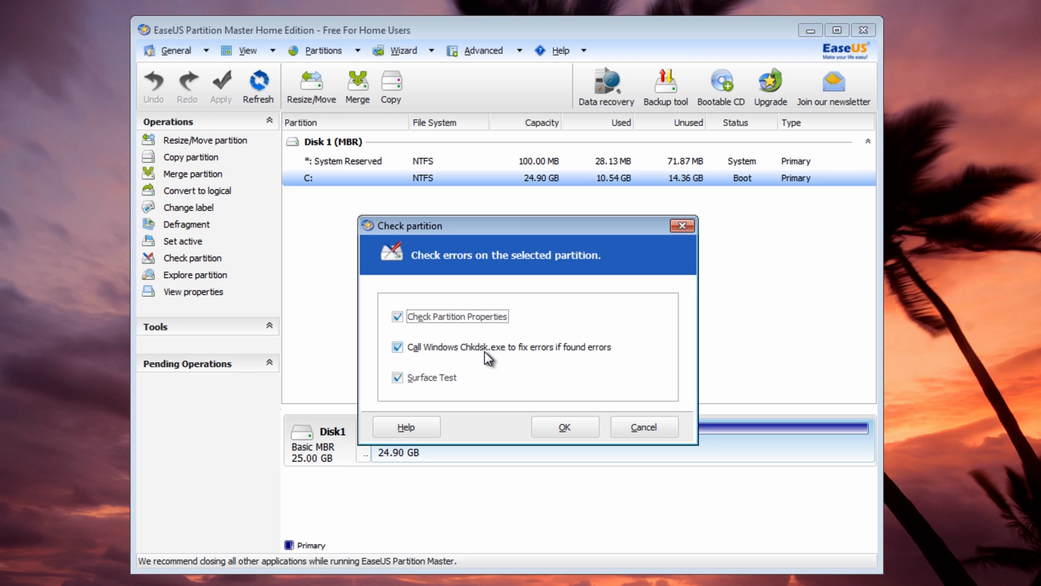
mouse_move(484, 349)
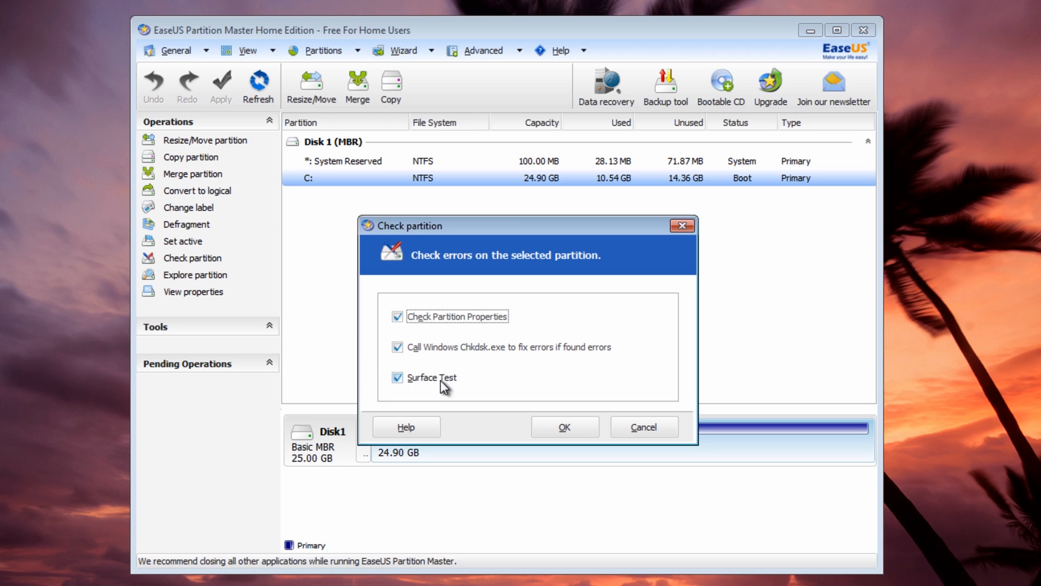
mouse_move(461, 385)
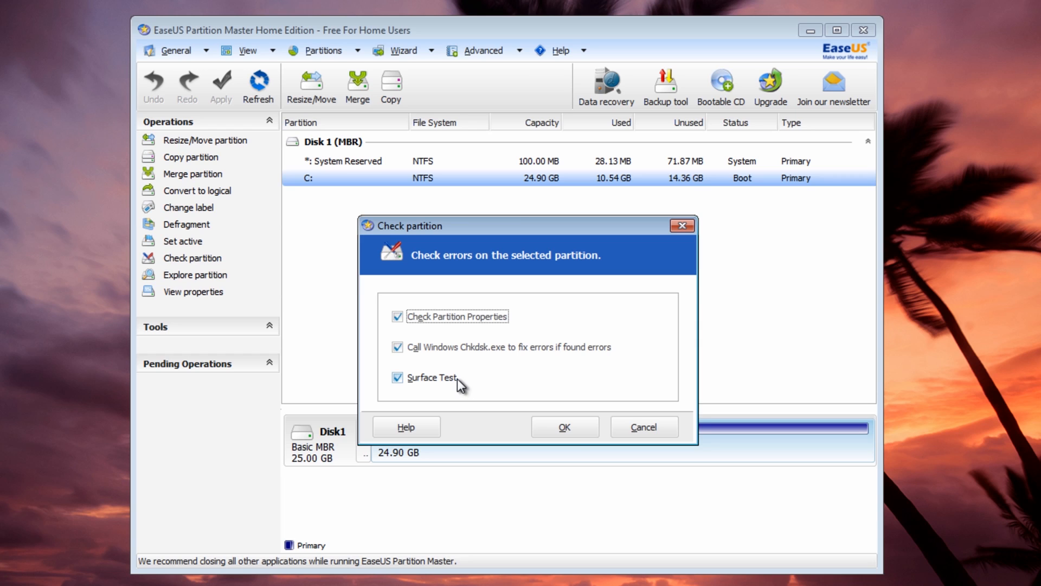
click(564, 426)
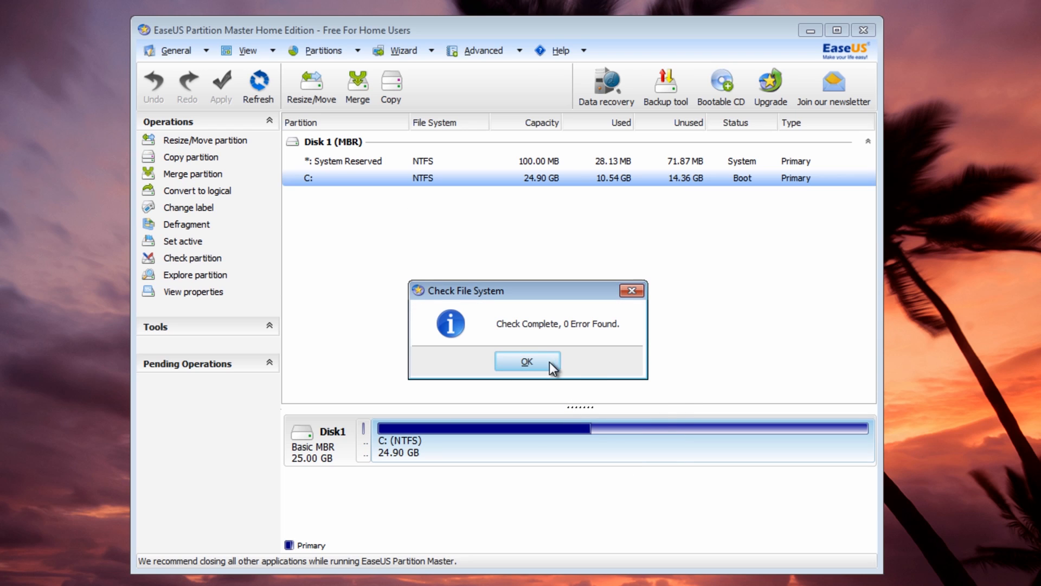
click(526, 360)
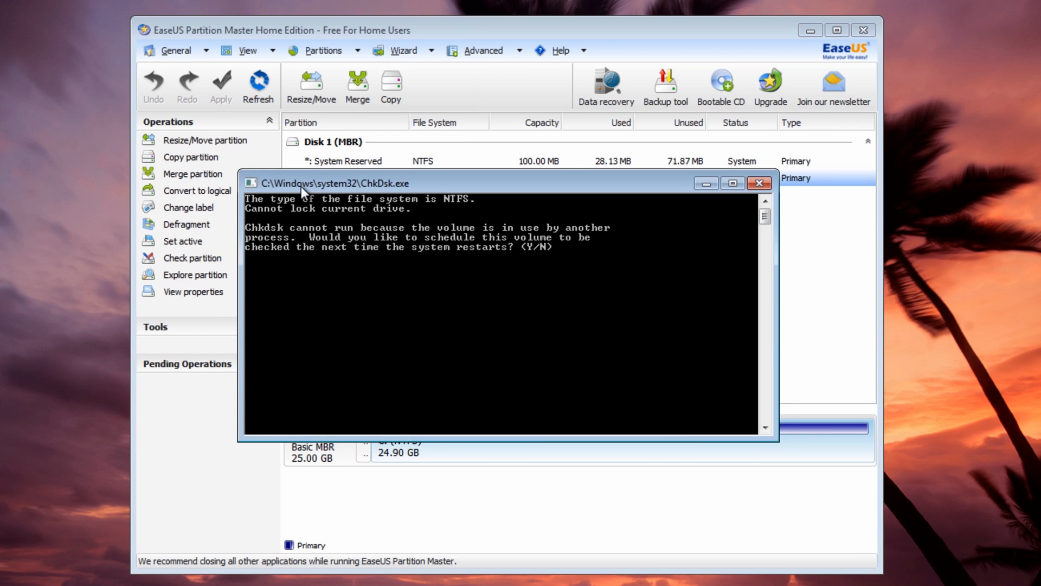
mouse_move(462, 268)
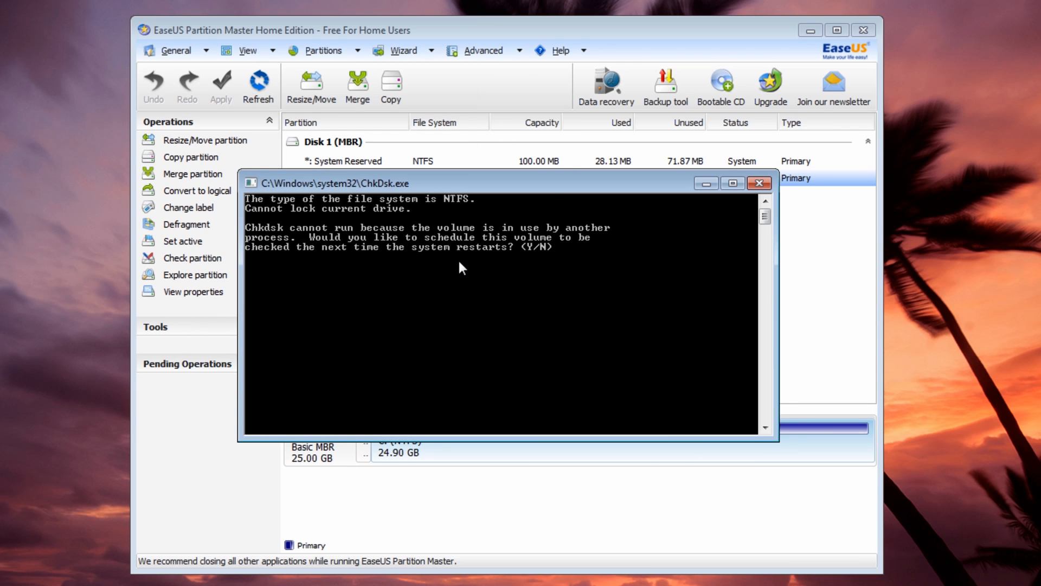
mouse_move(549, 262)
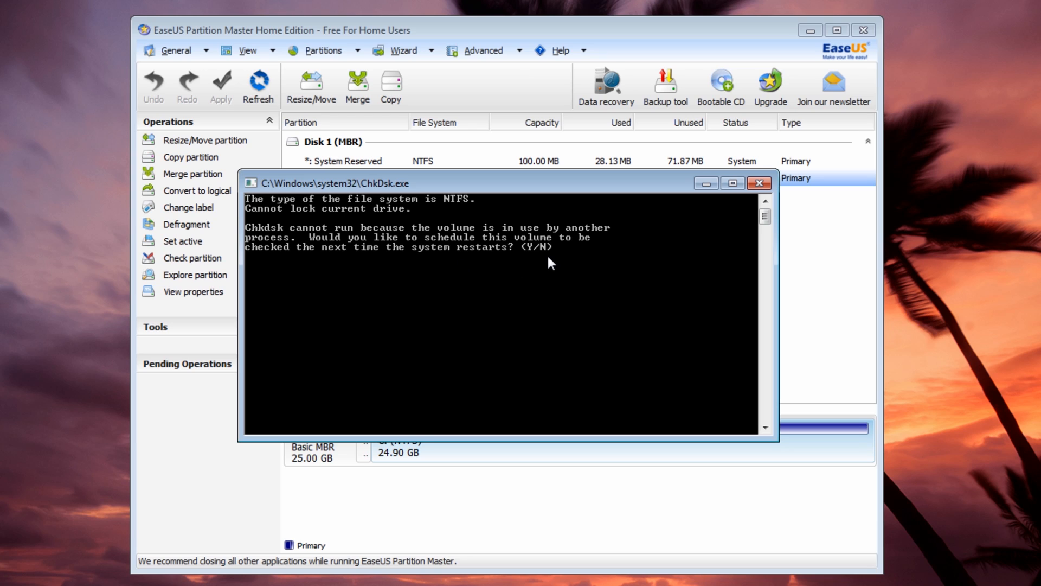
mouse_move(550, 276)
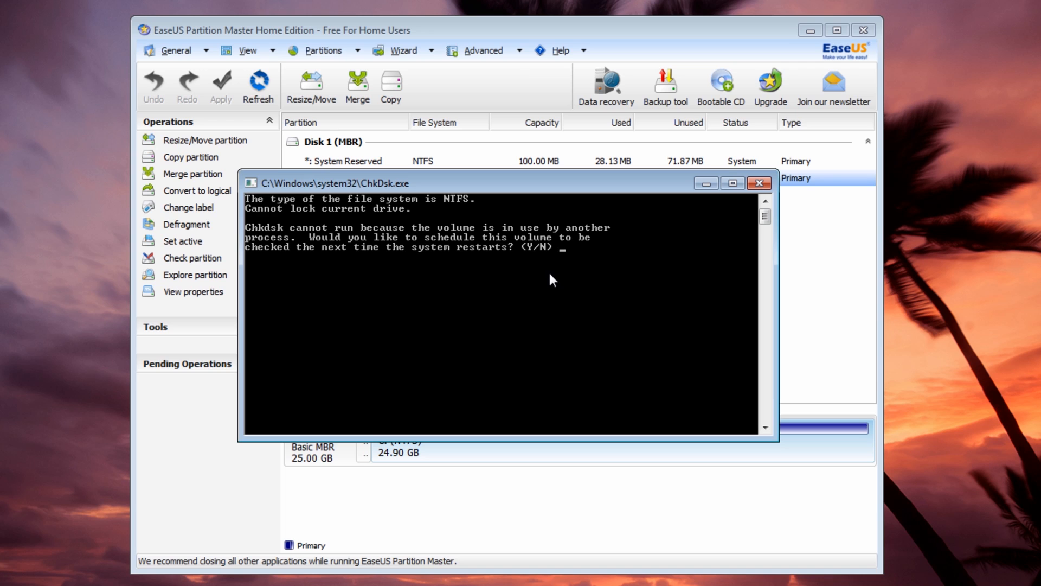
- Answer Y to schedule ChkDsk of the in-use volume at next restart
text(y)
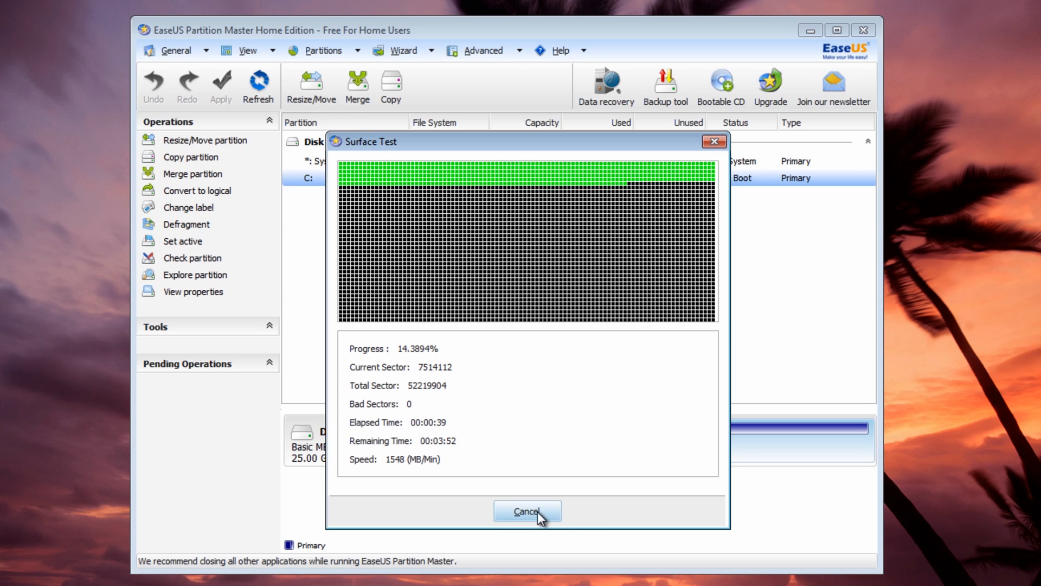
- Cancel the surface test at about 14% with 0 bad sectors and exit EaseUS
click(527, 512)
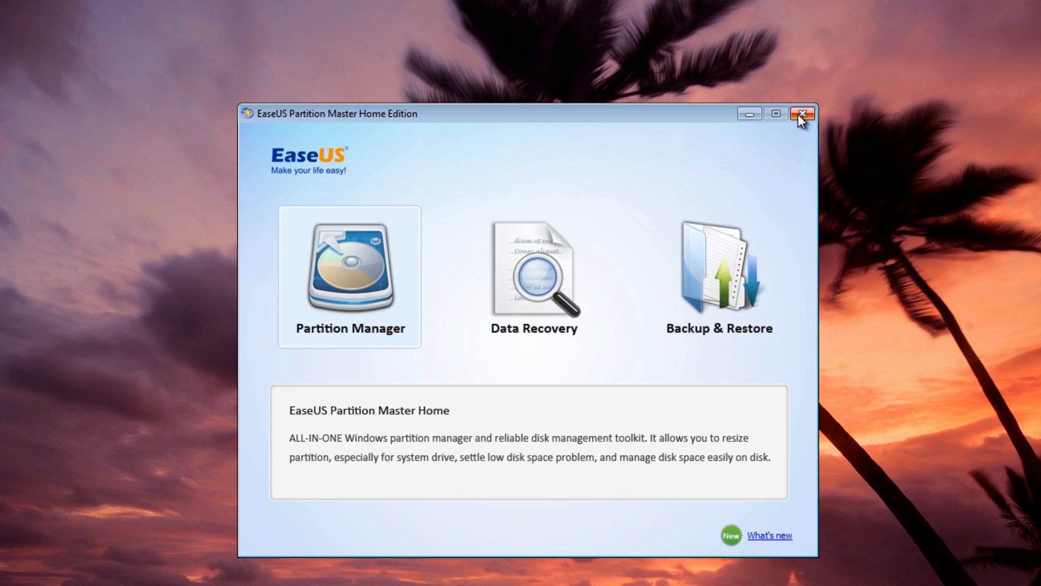
click(803, 113)
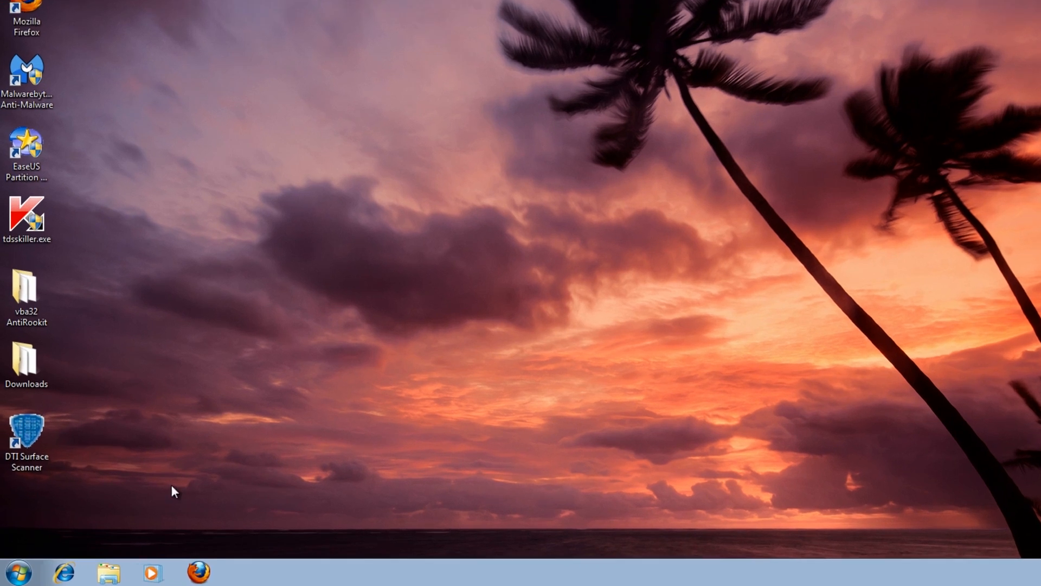
- Run DTI Surface Scanner as administrator and accept its disclaimer
right_click(26, 431)
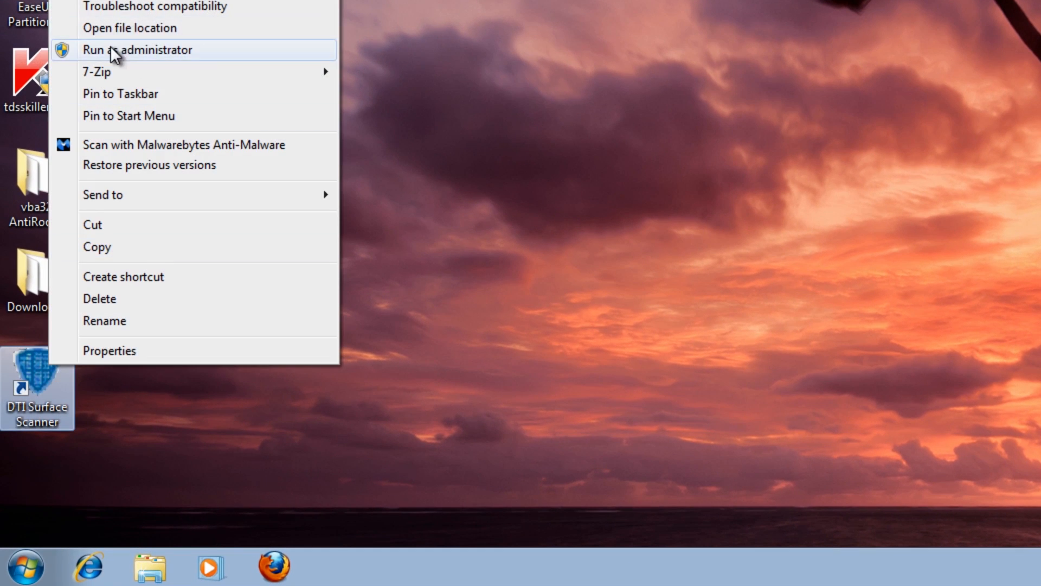
click(138, 50)
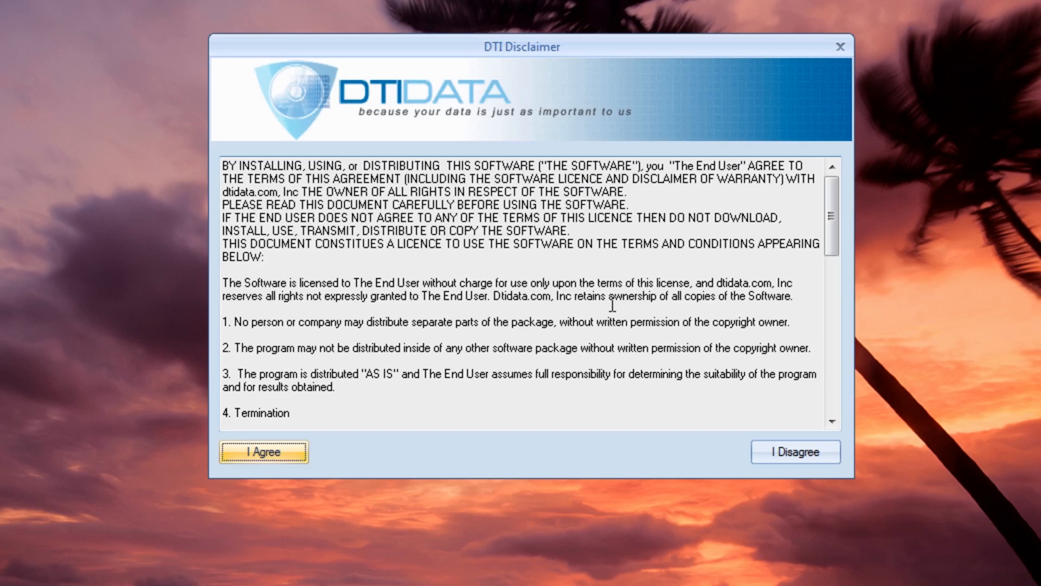
click(263, 451)
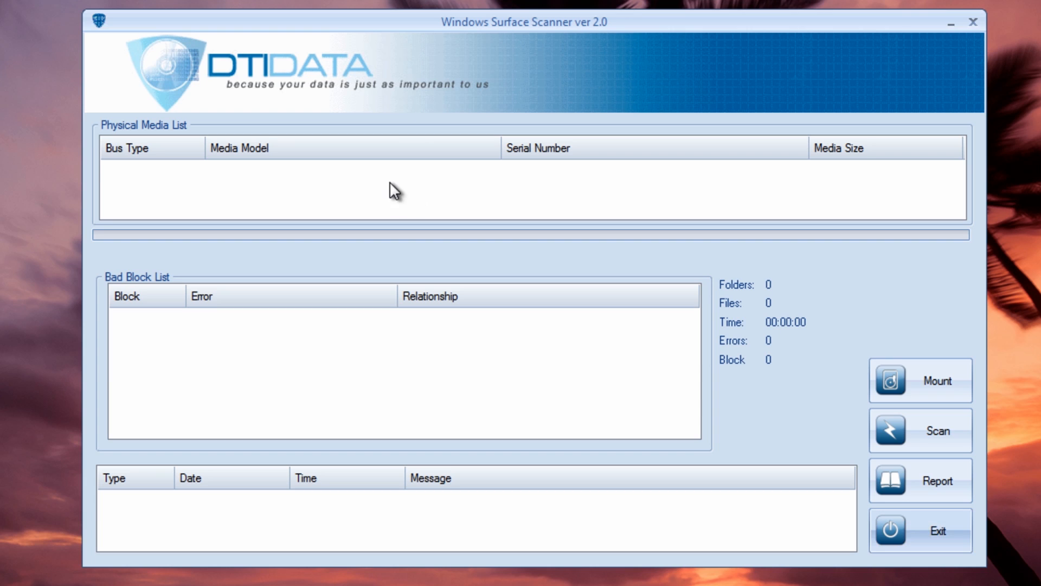
- Mount the physical media and start surface-scanning the 25 GB VBOX drive
click(920, 380)
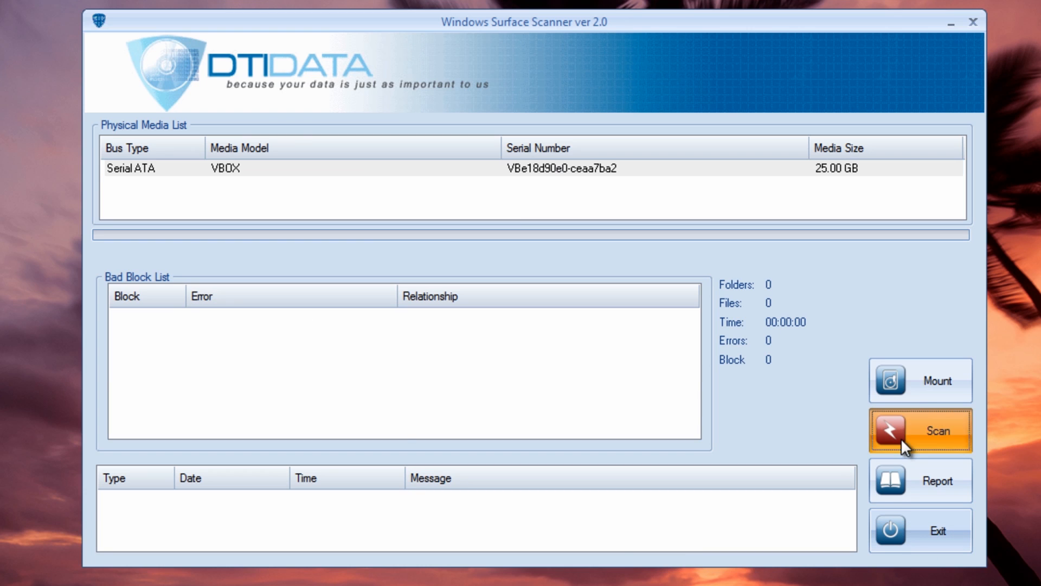
click(921, 430)
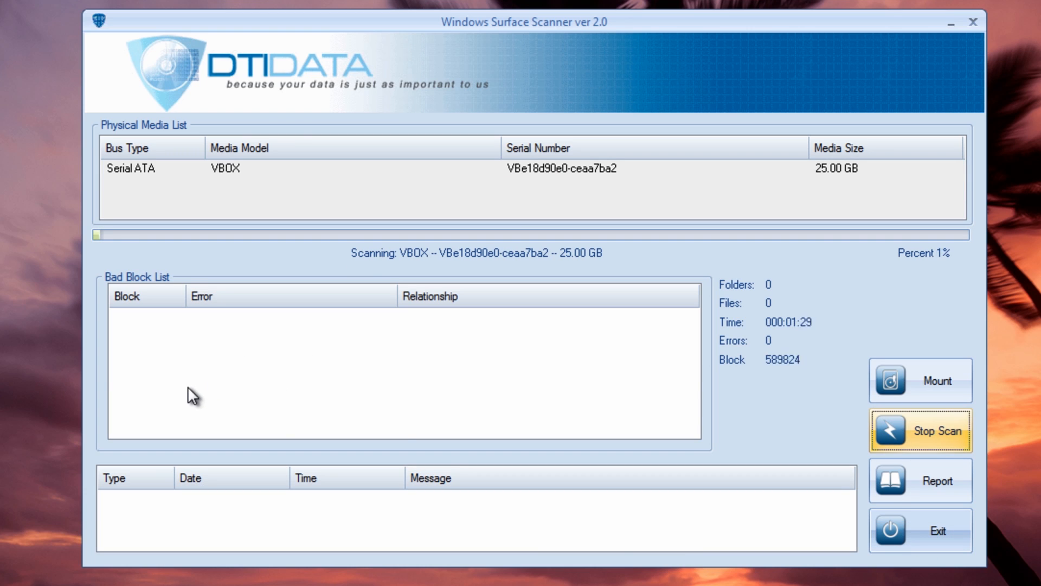
mouse_move(767, 377)
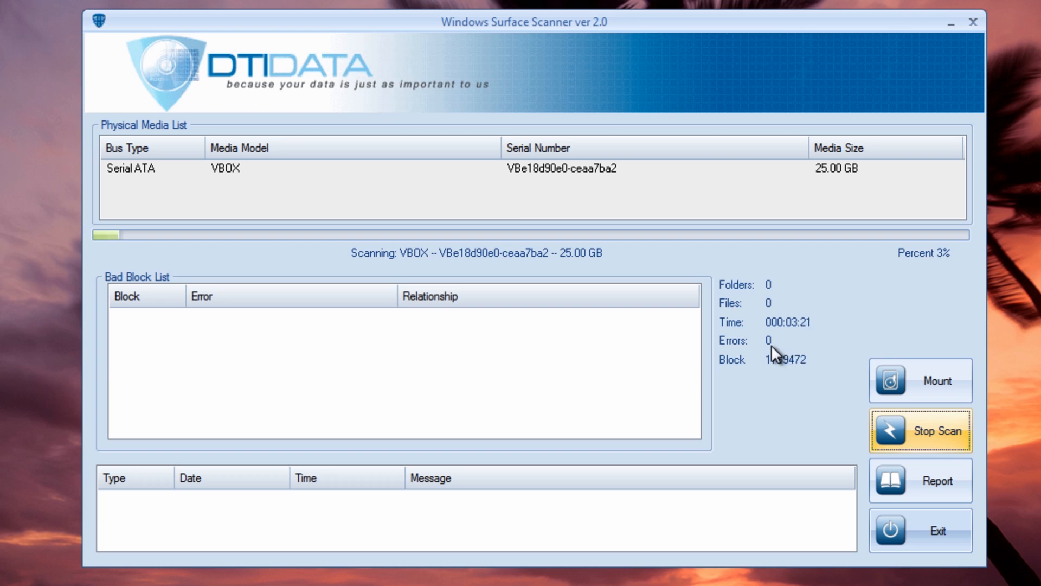
mouse_move(444, 332)
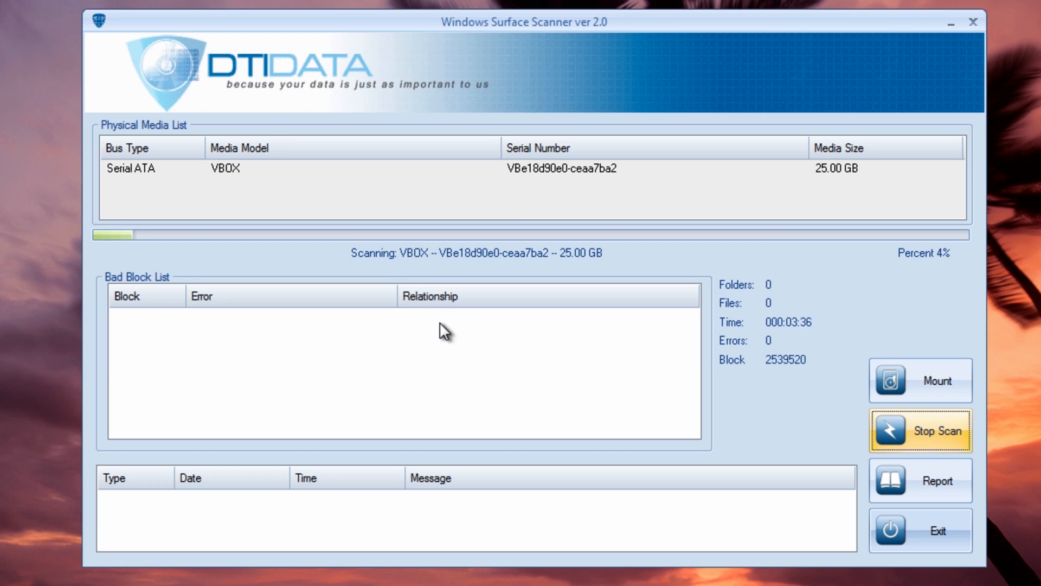
mouse_move(604, 352)
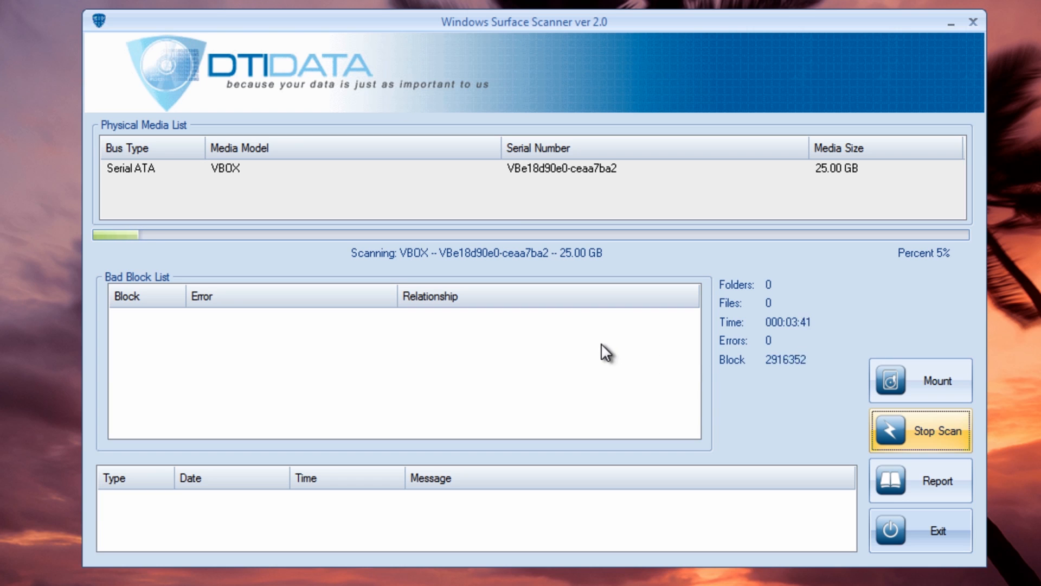
mouse_move(657, 469)
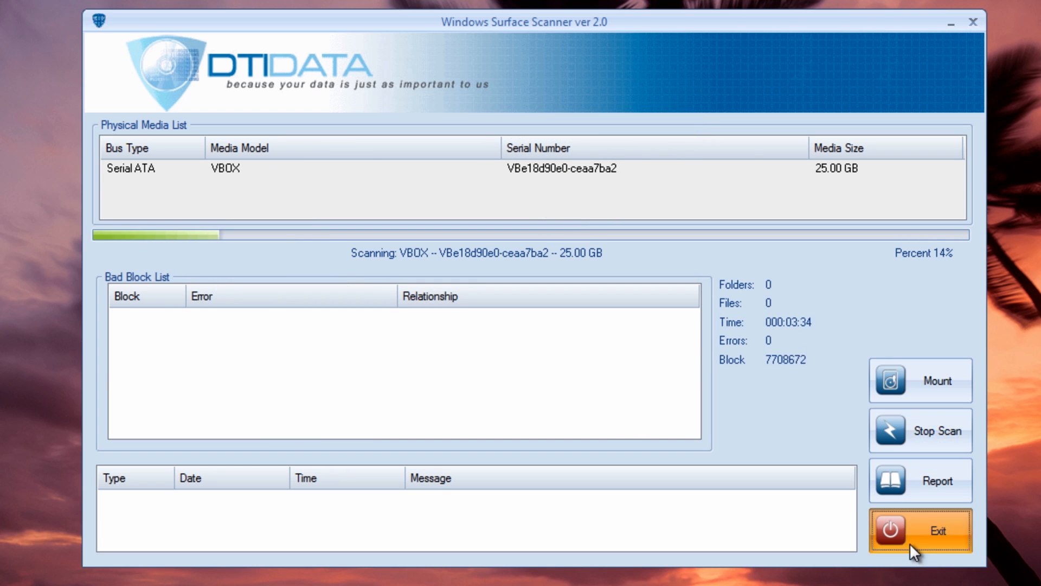
- Exit DTI Surface Scanner, open the desktop DiskInfo folder and select DiskInfoX64.exe
click(938, 430)
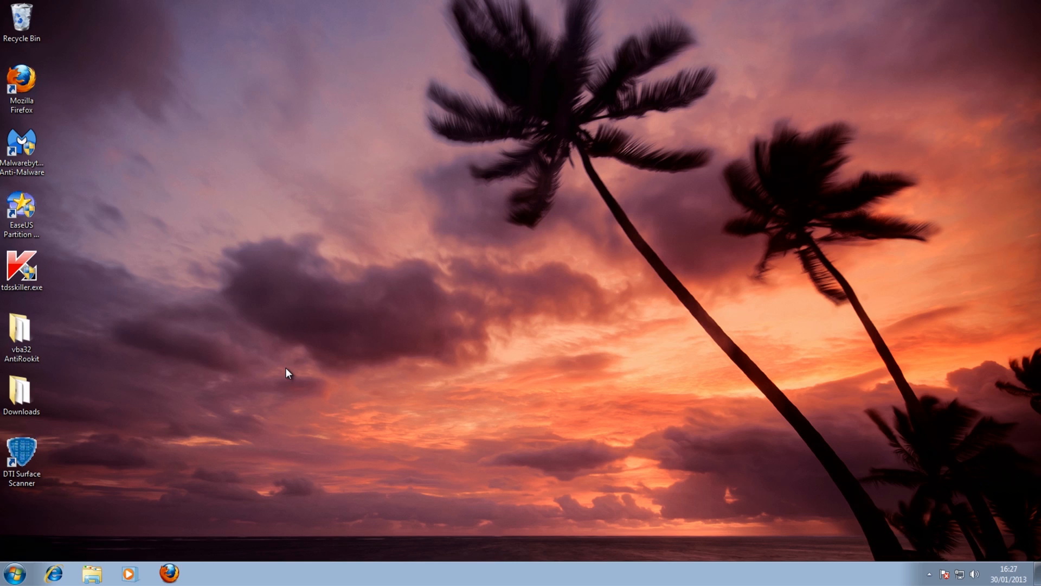
mouse_move(301, 387)
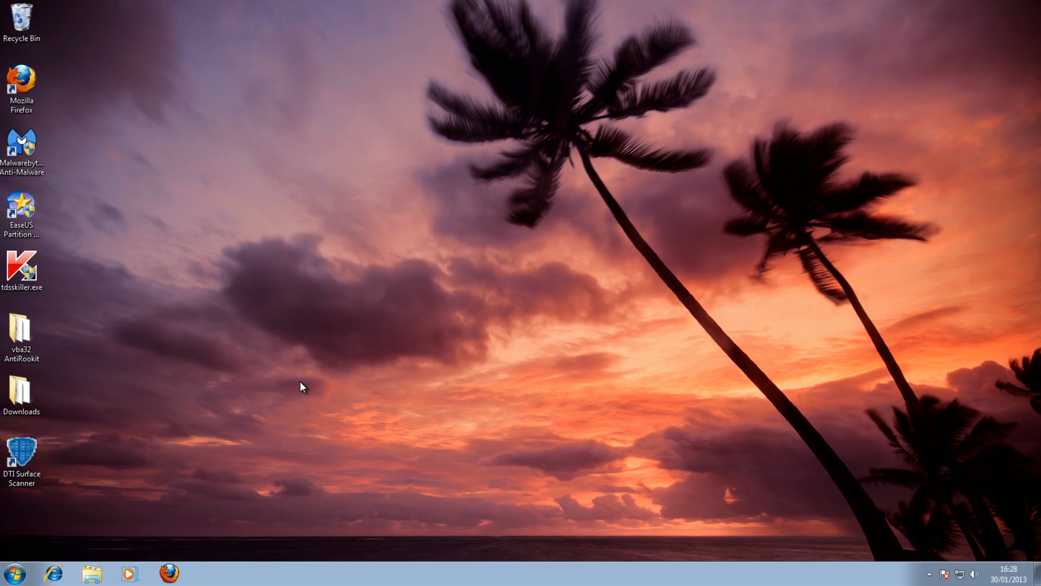
mouse_move(497, 375)
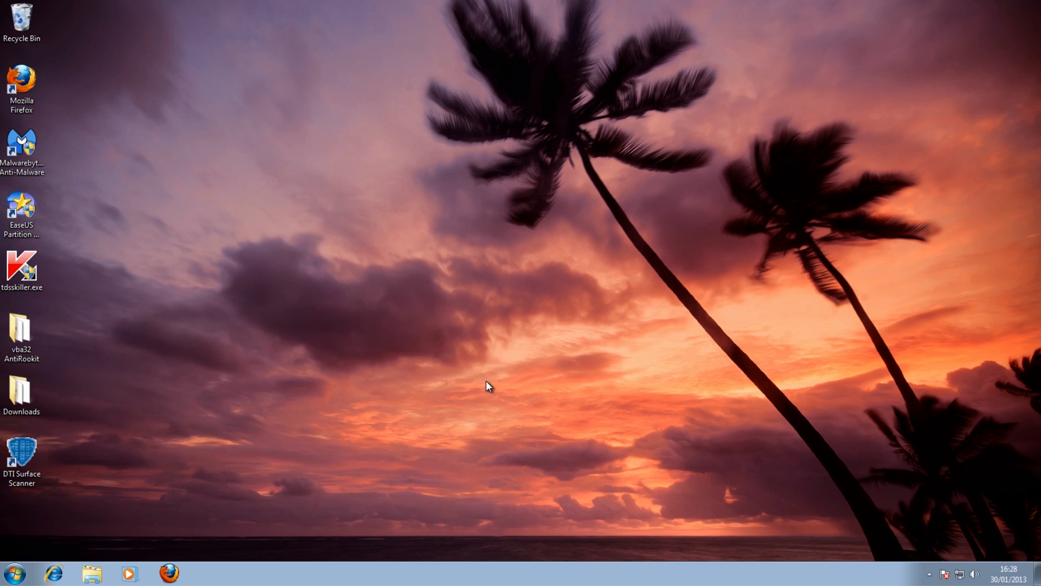
mouse_move(493, 386)
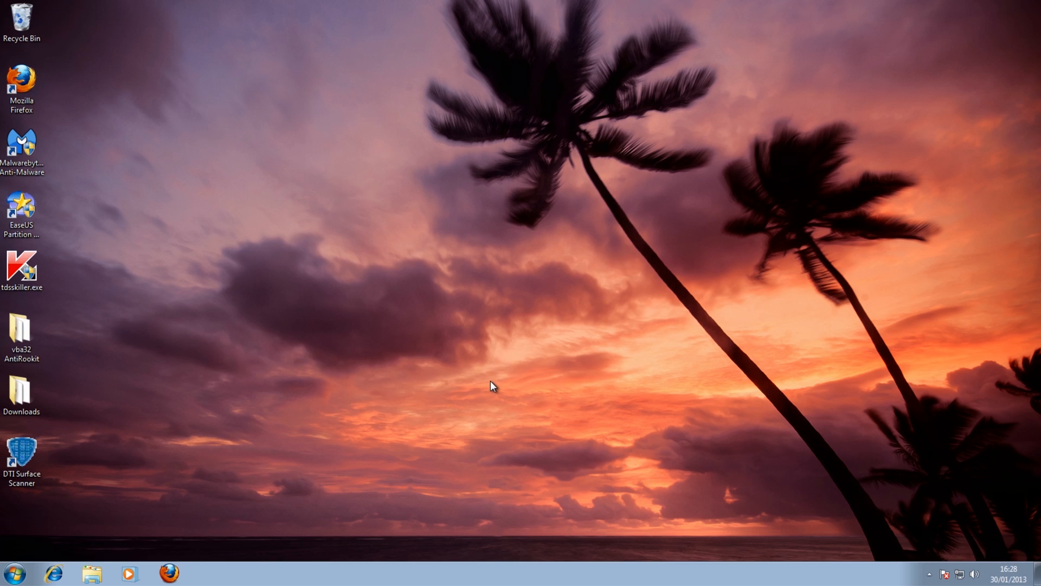
mouse_move(482, 302)
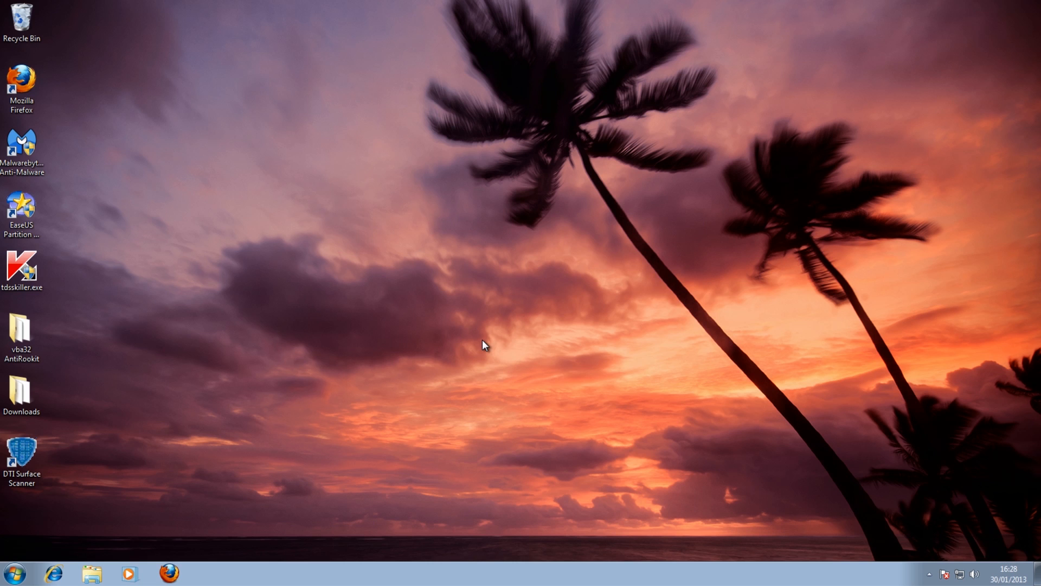
mouse_move(798, 151)
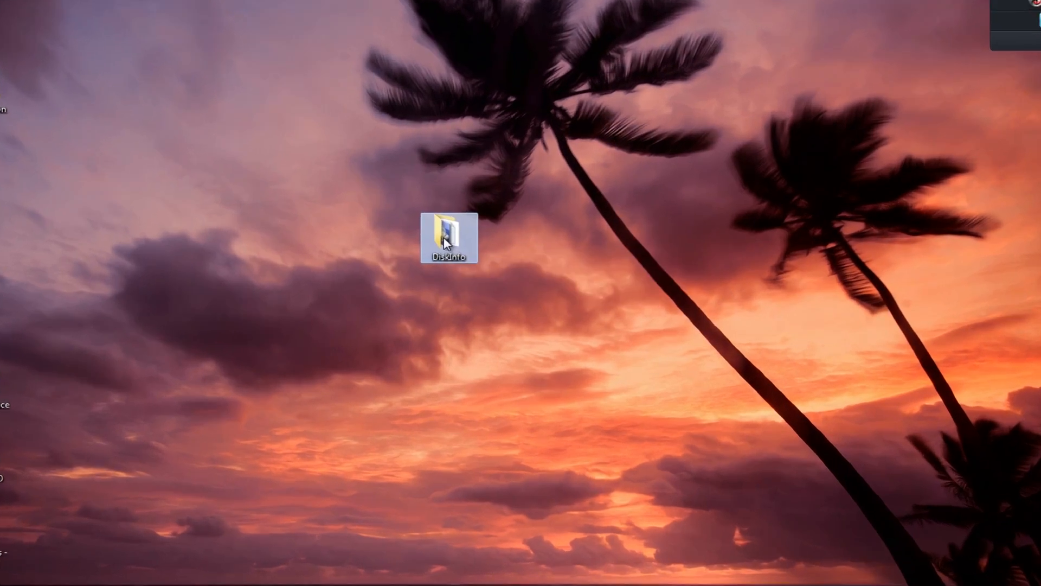
double_click(449, 236)
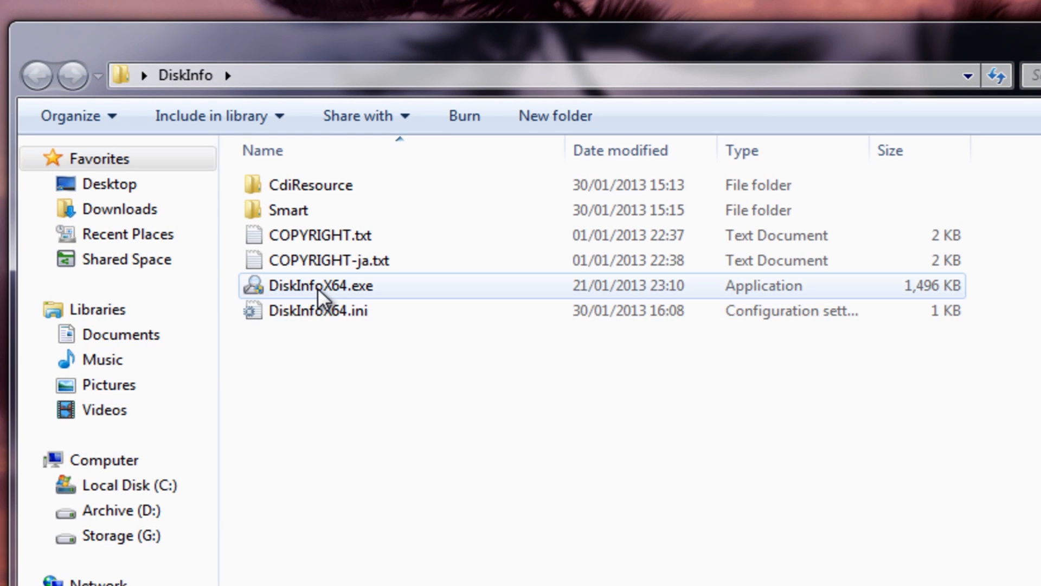
click(321, 286)
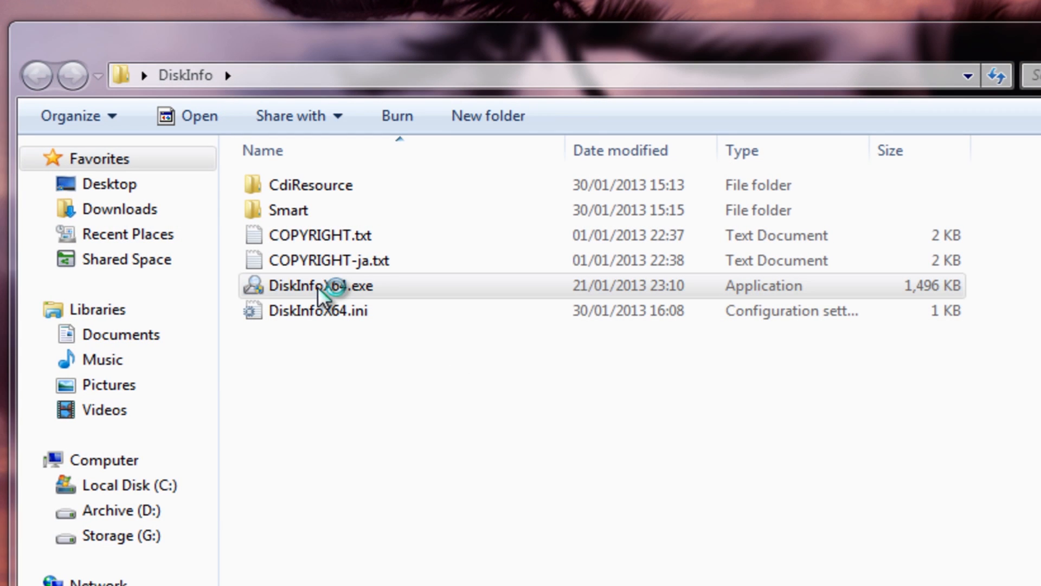
double_click(321, 284)
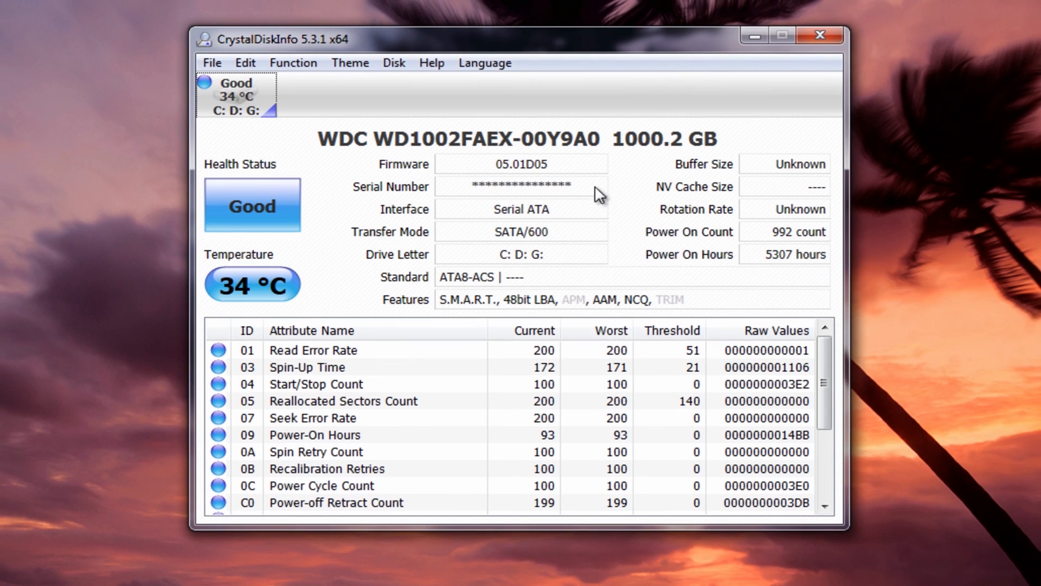
mouse_move(384, 234)
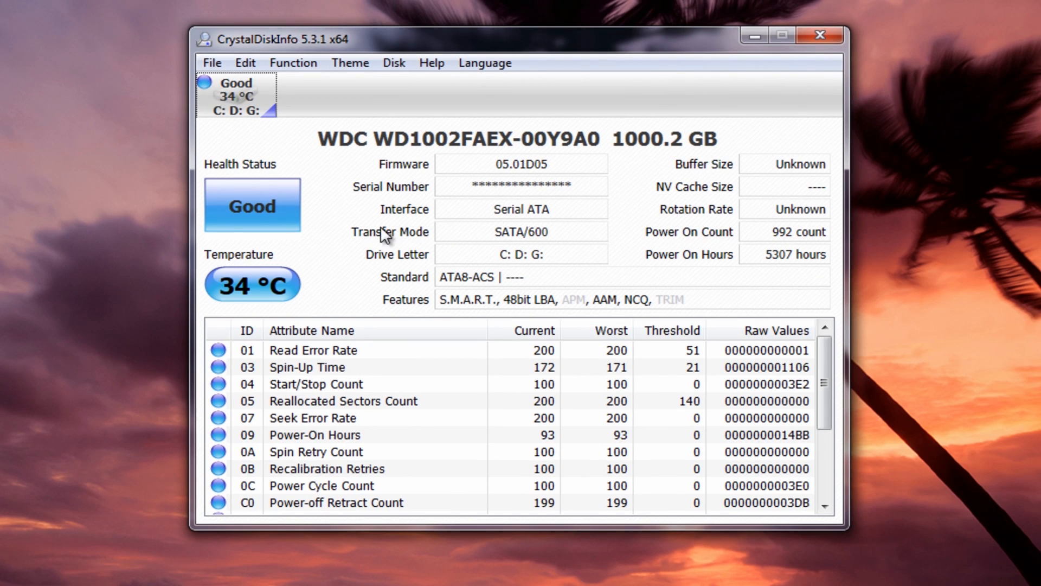
mouse_move(233, 99)
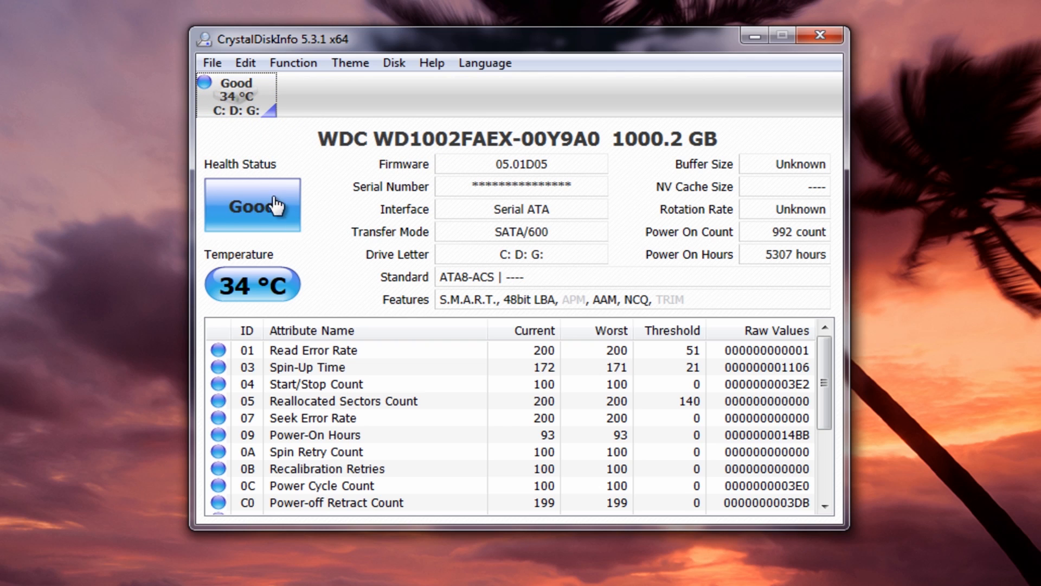
mouse_move(222, 287)
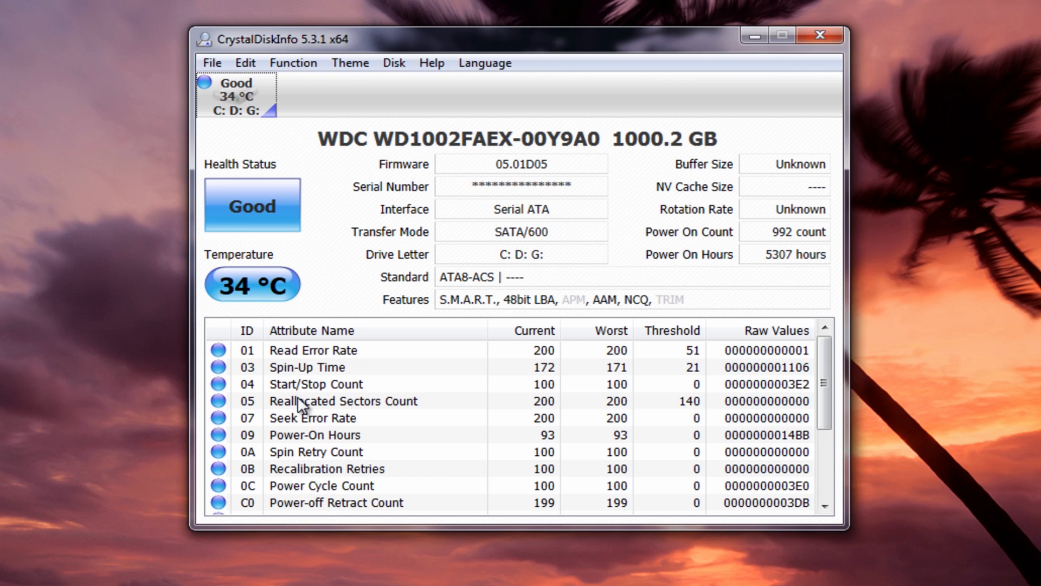
scroll(down, 3)
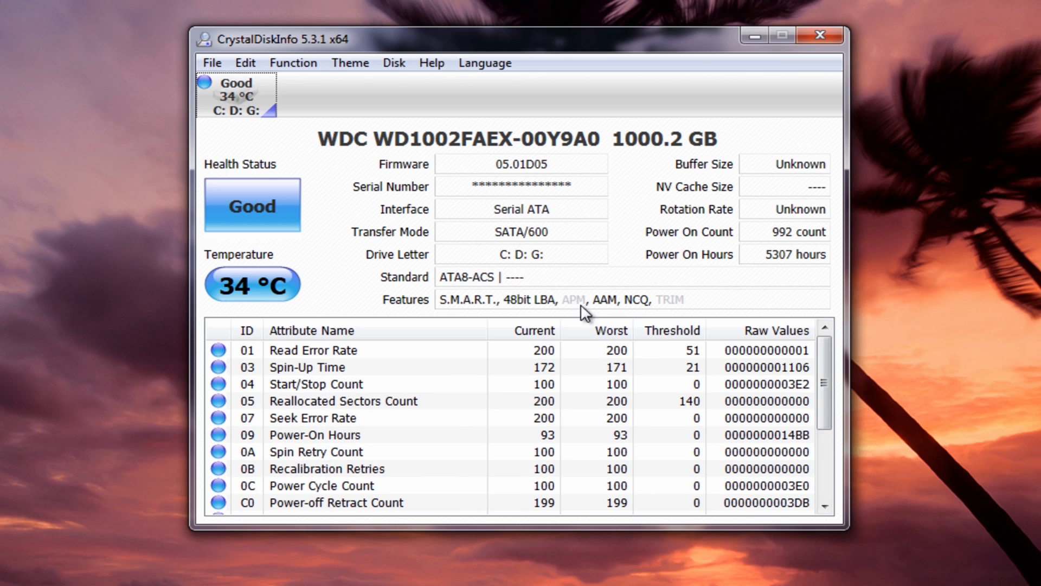
mouse_move(583, 311)
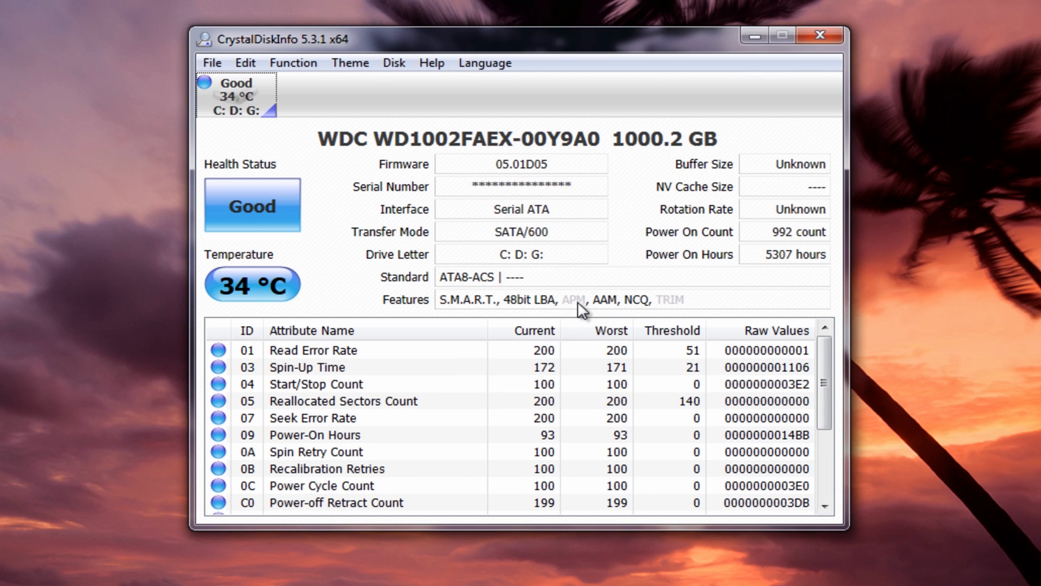
mouse_move(370, 199)
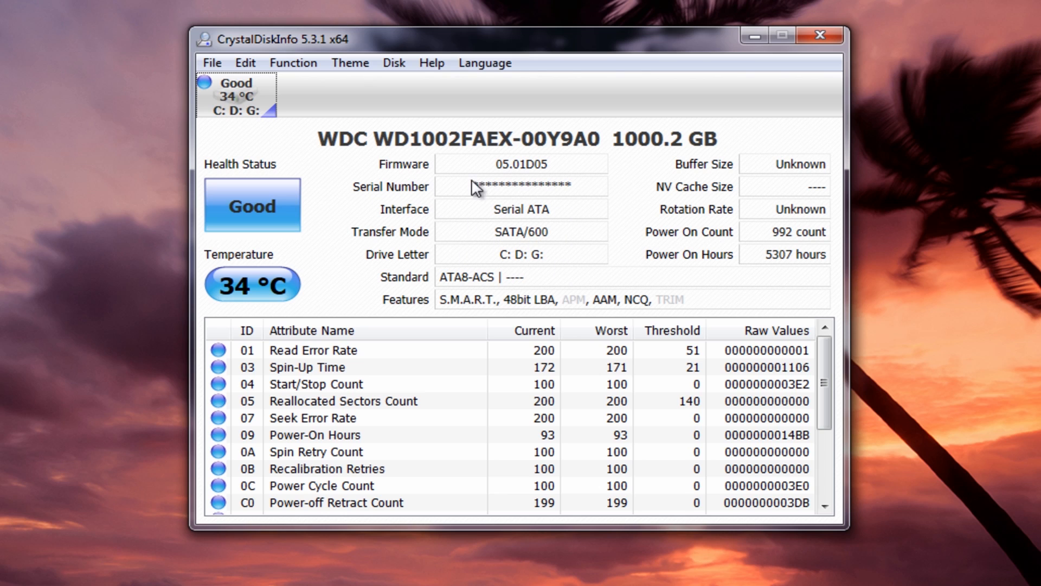
mouse_move(528, 201)
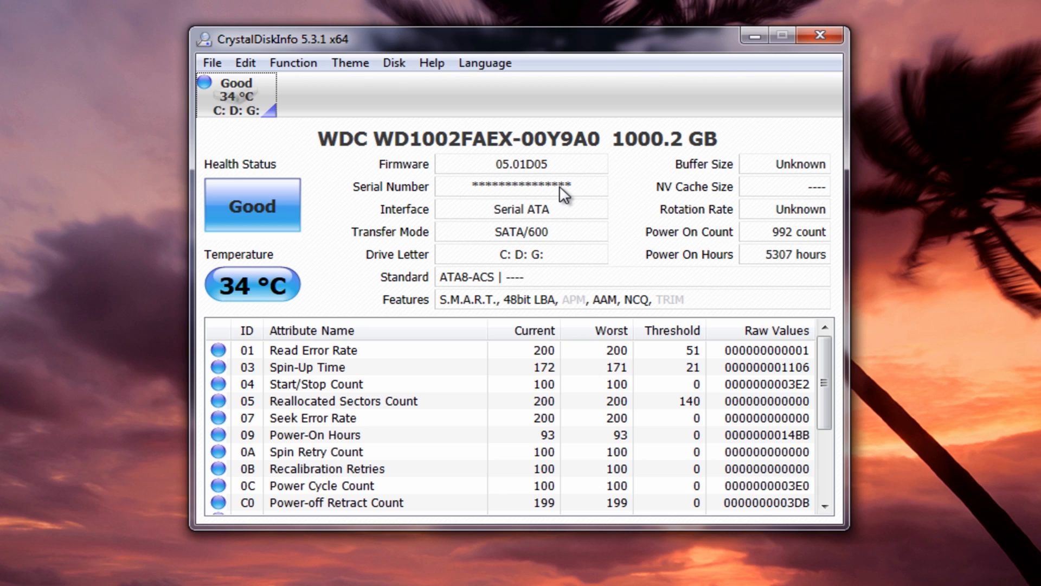
mouse_move(761, 330)
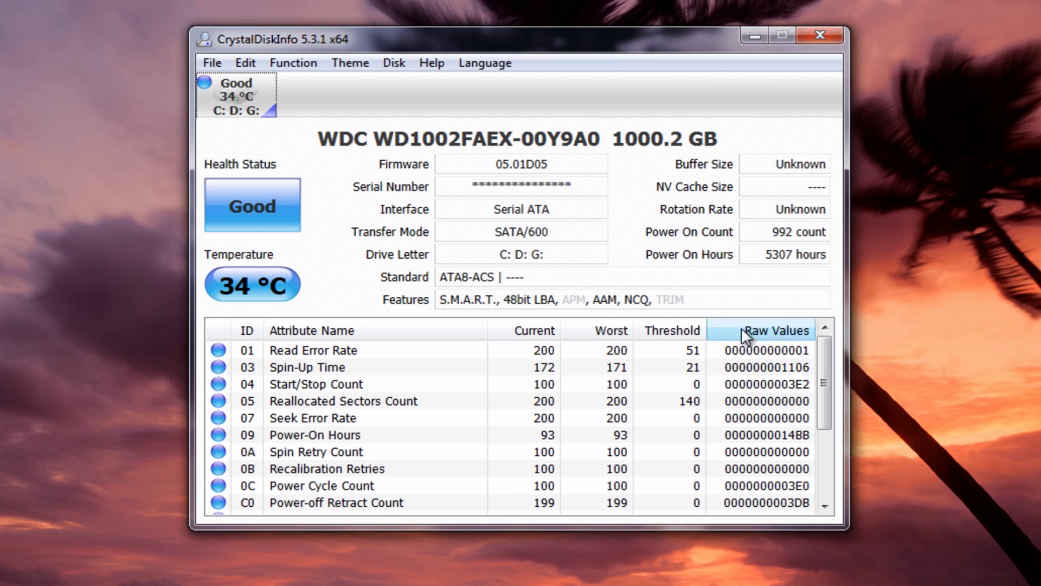
mouse_move(639, 260)
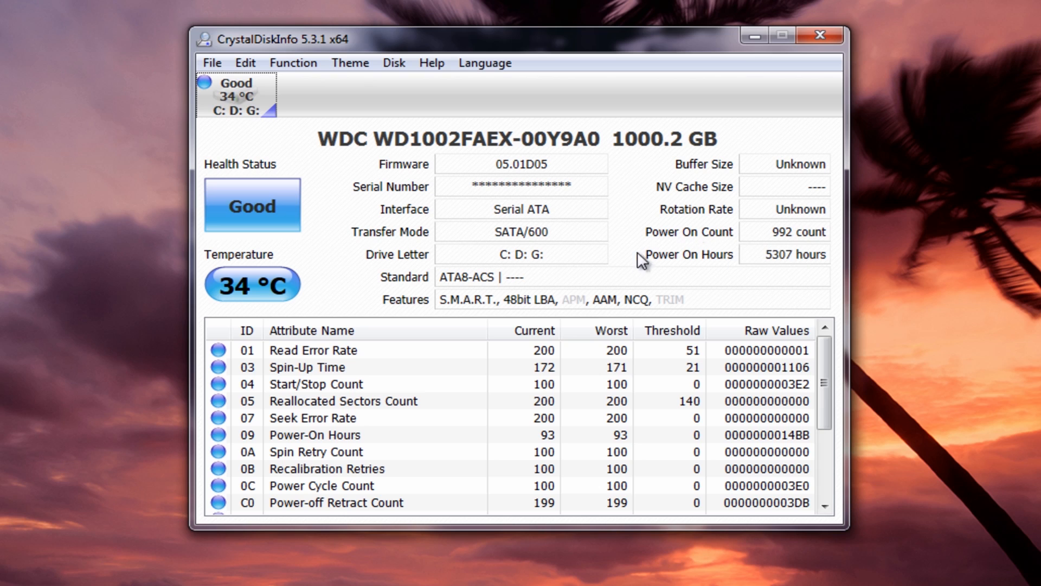
mouse_move(778, 254)
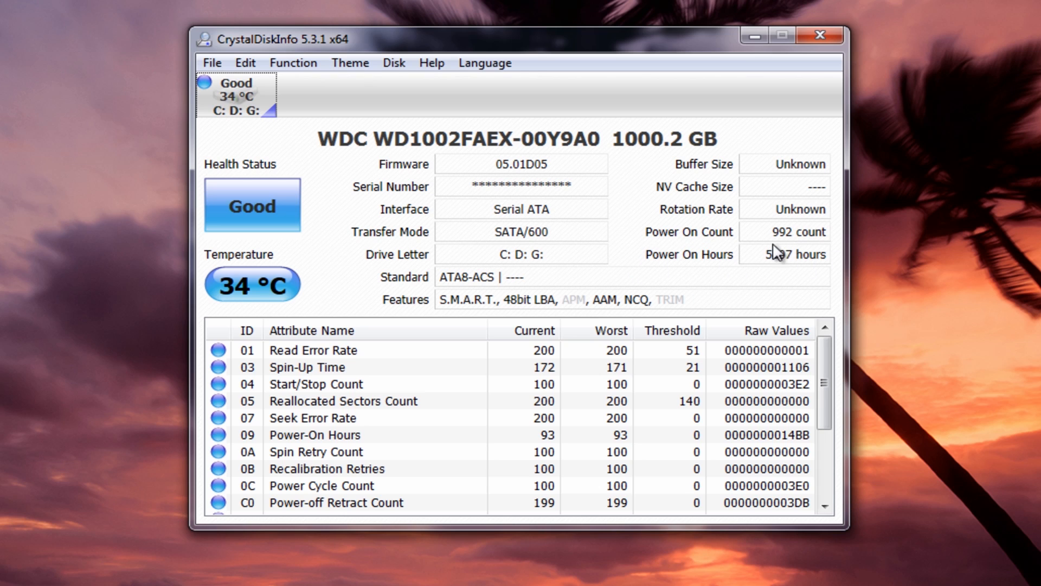
mouse_move(784, 254)
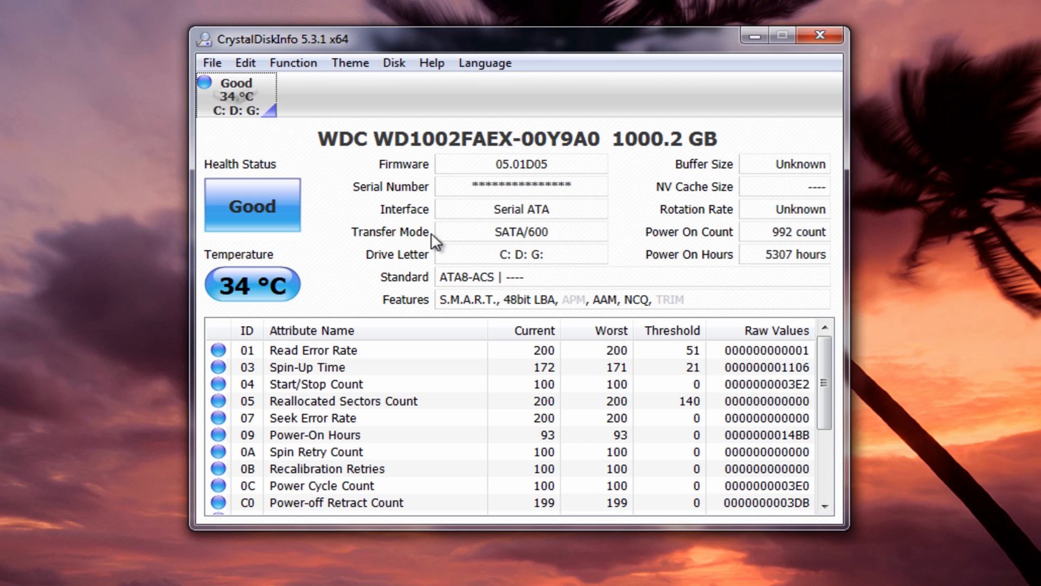
mouse_move(352, 154)
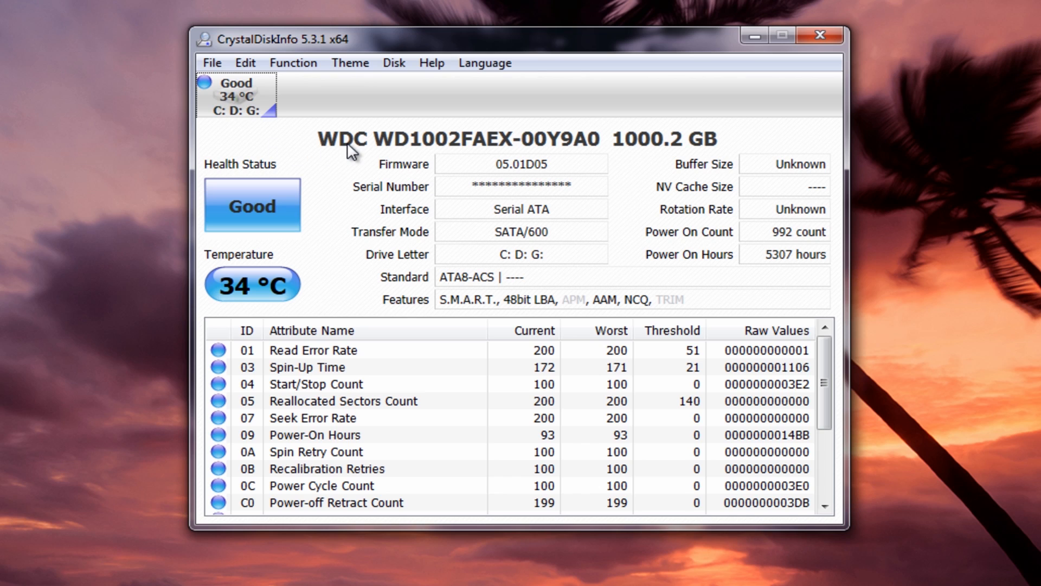
mouse_move(447, 165)
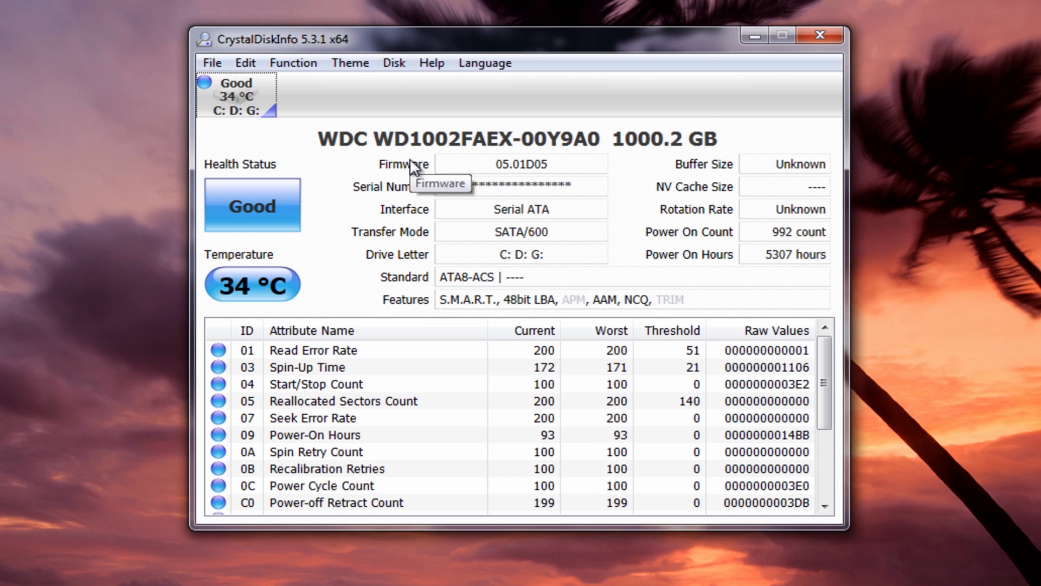
mouse_move(347, 158)
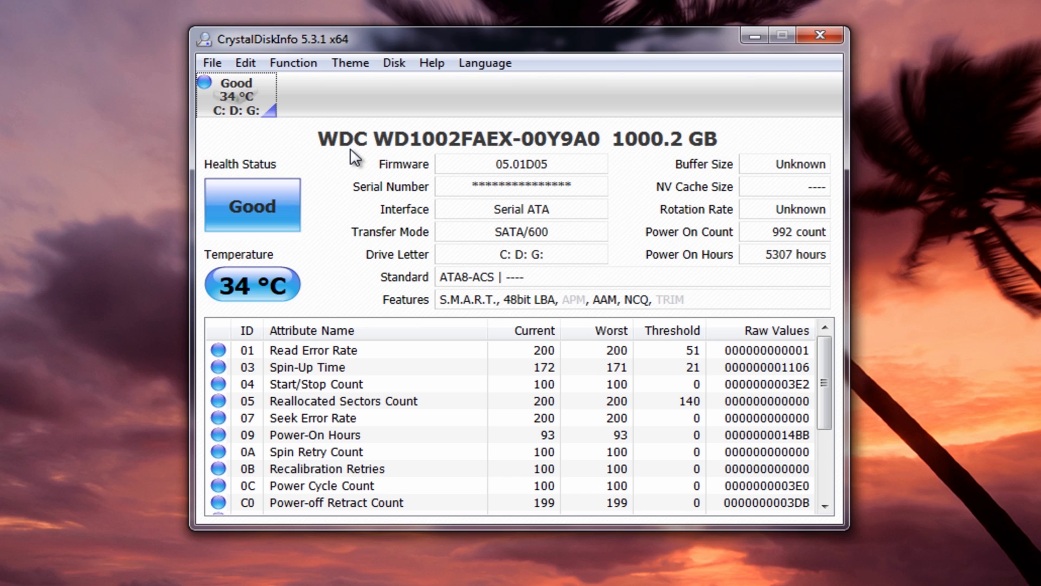
mouse_move(364, 159)
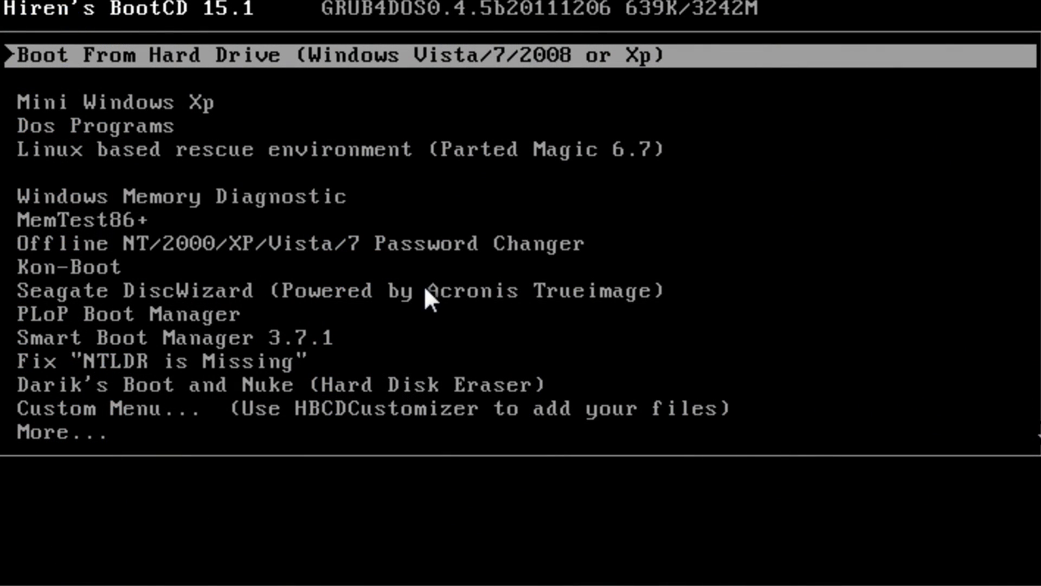
- Browse Hiren's BootCD 15.1 menus to the manufacturer diagnostics list, highlighting Toshiba Hard Disk Diagnostic
key(Down)
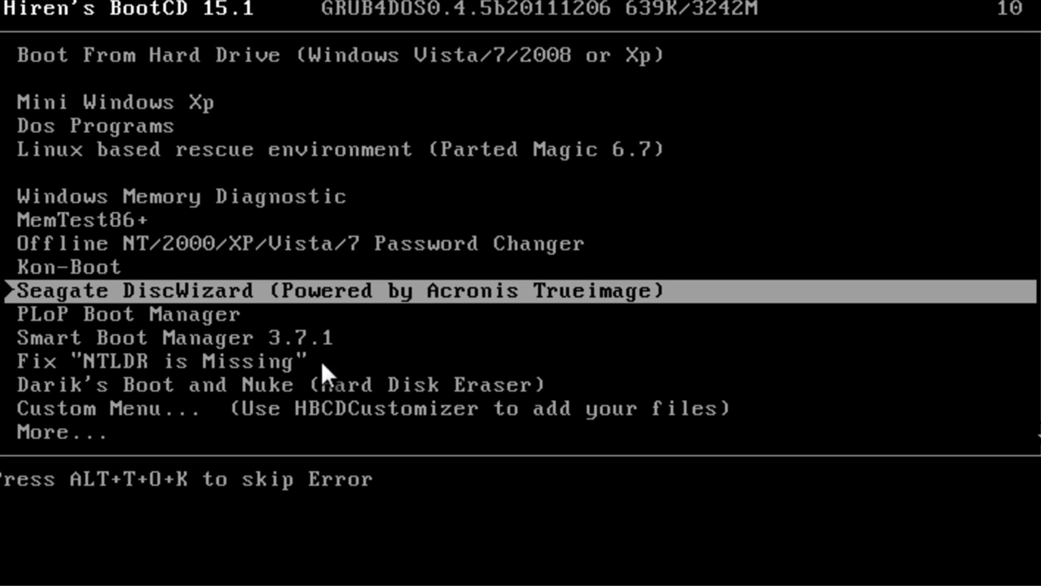
mouse_move(294, 312)
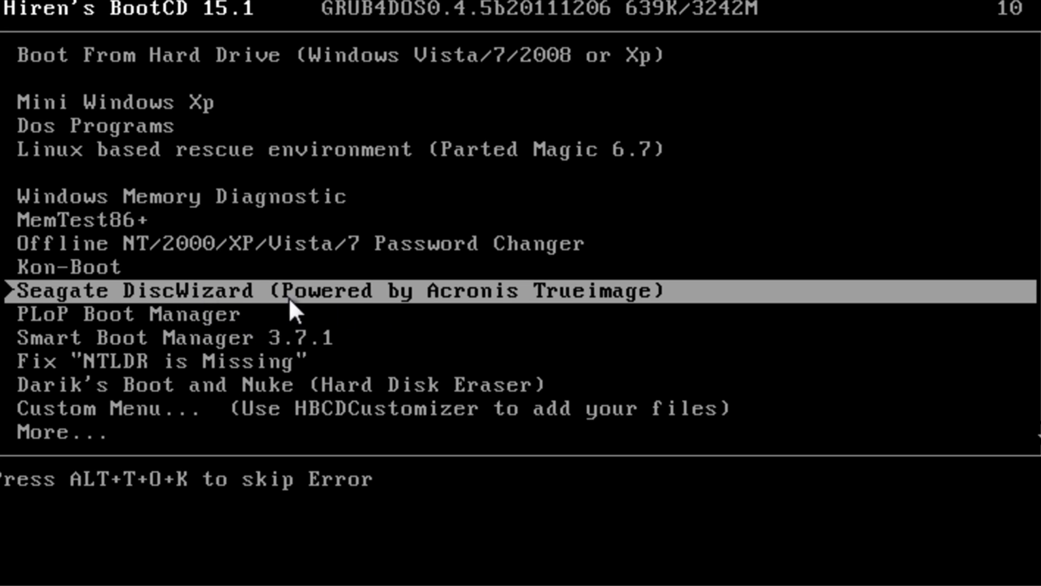
key(up)
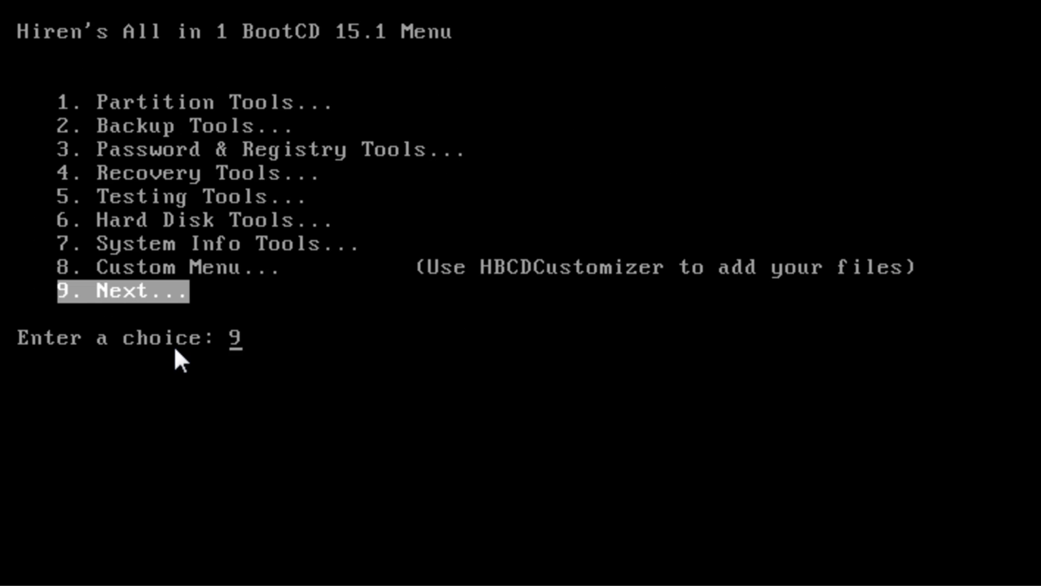
text(6)
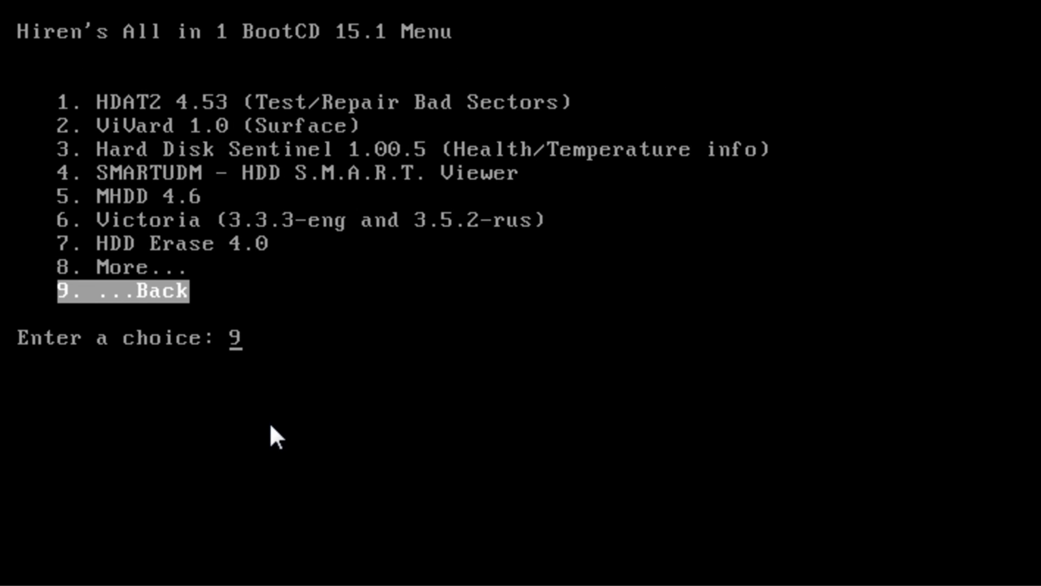
text(7)
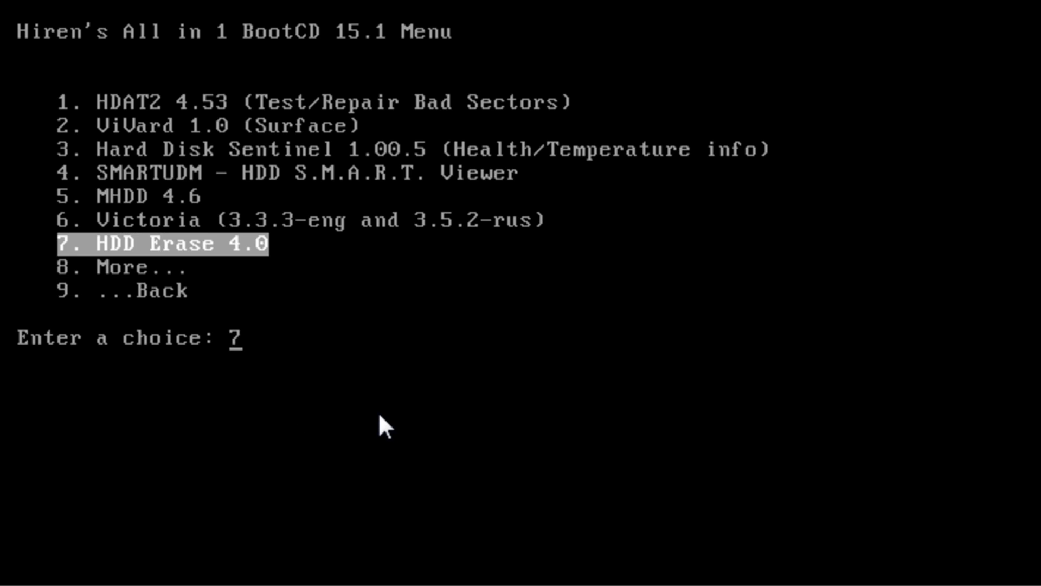
text(2)
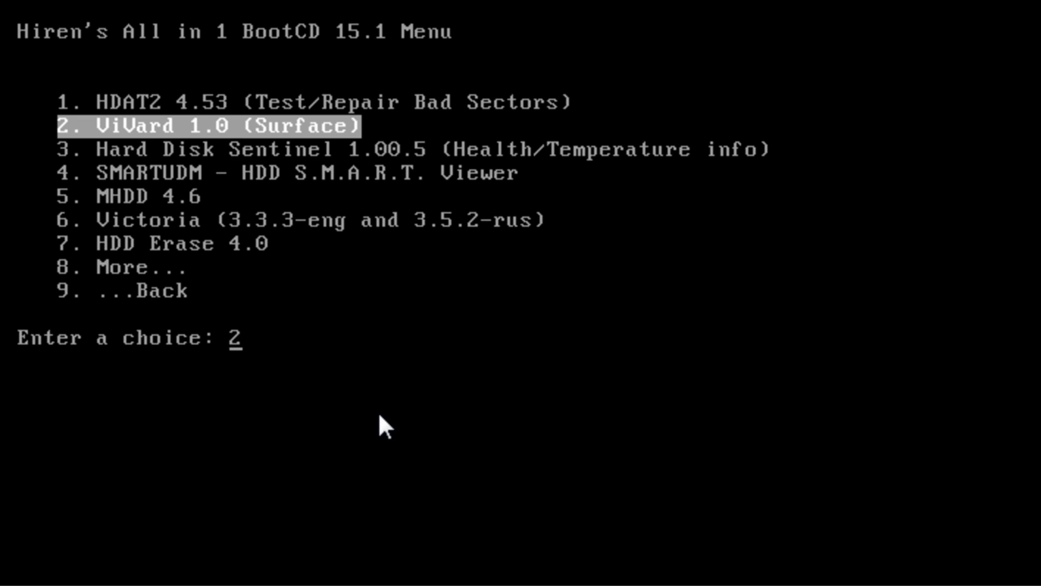
mouse_move(395, 156)
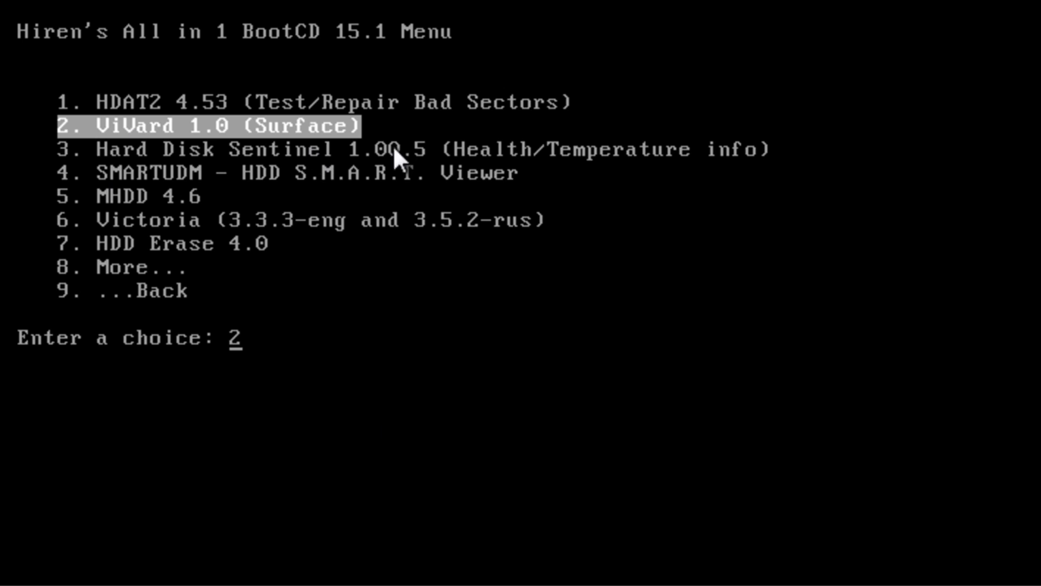
mouse_move(456, 539)
text(1)
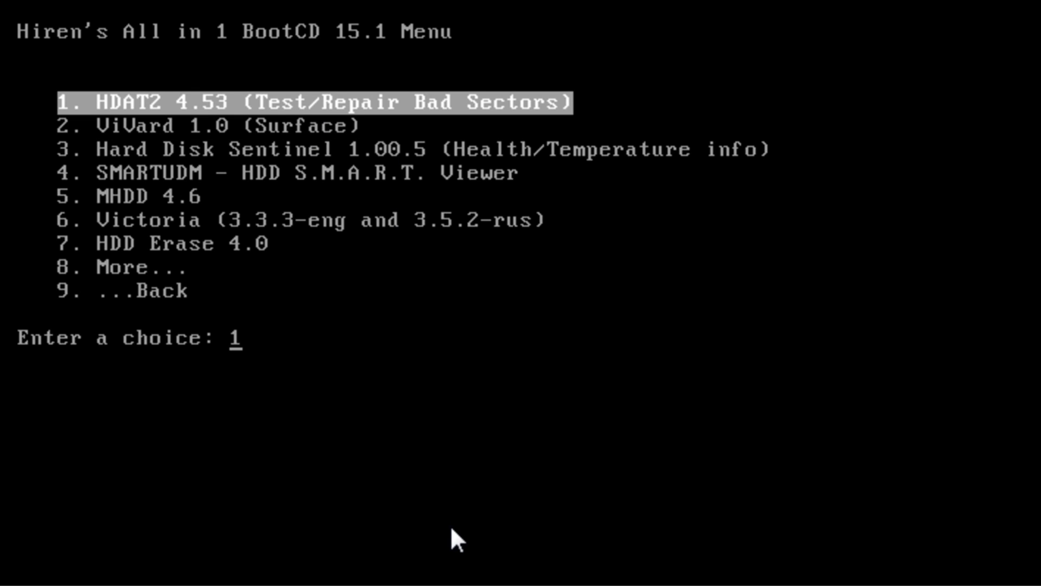
mouse_move(471, 478)
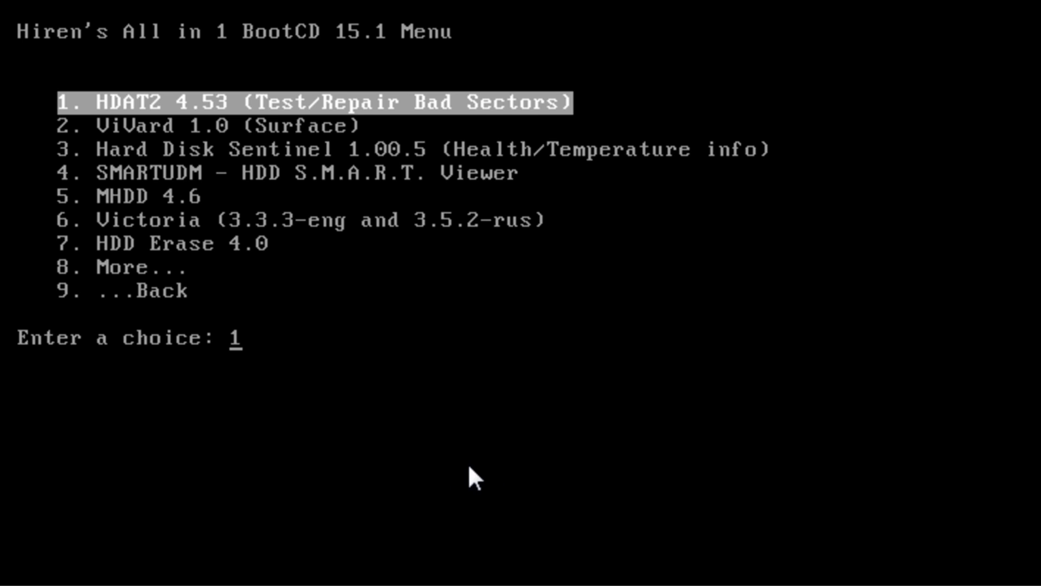
text(5)
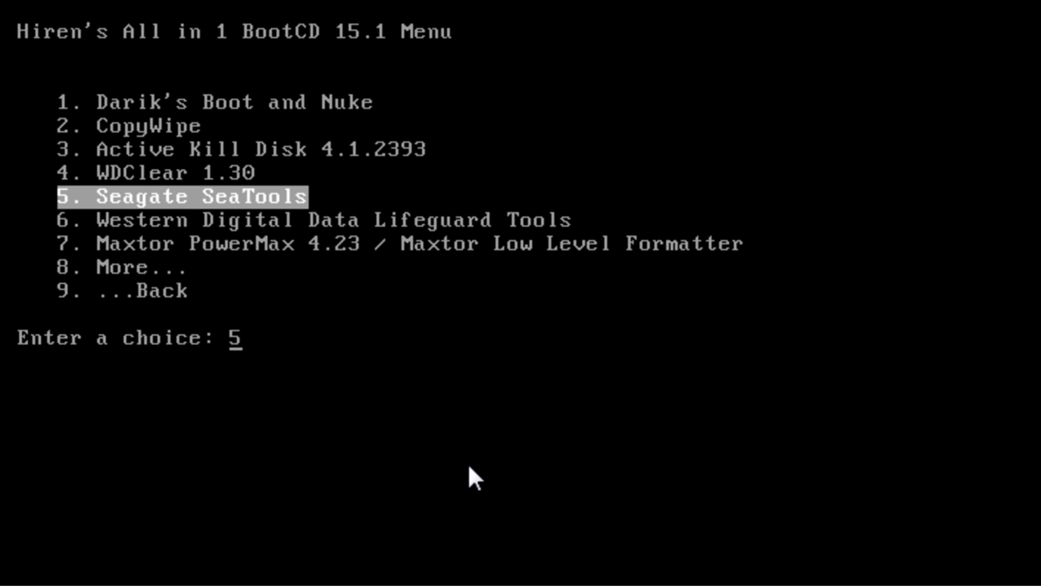
mouse_move(287, 214)
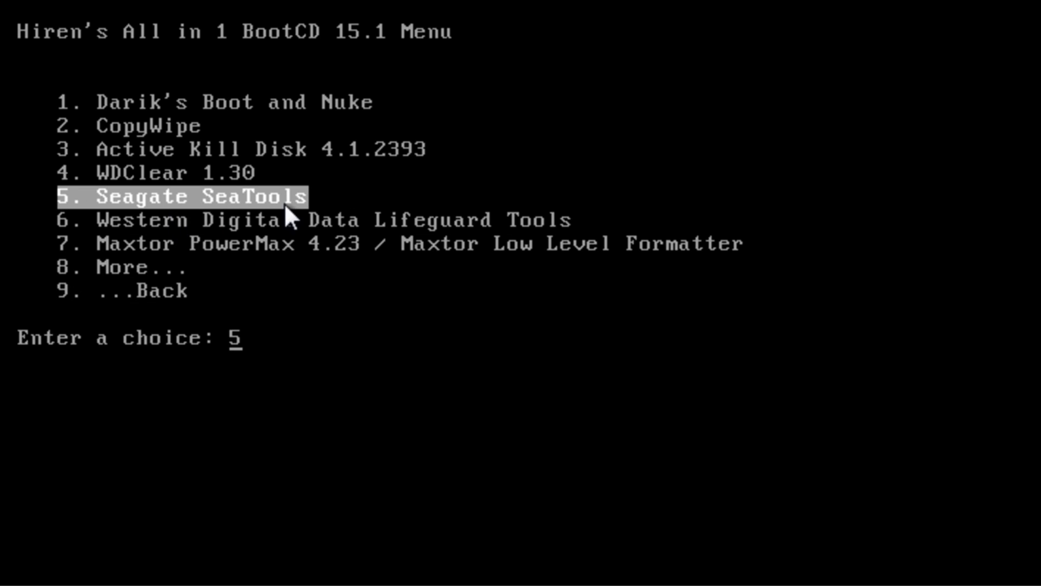
text(7)
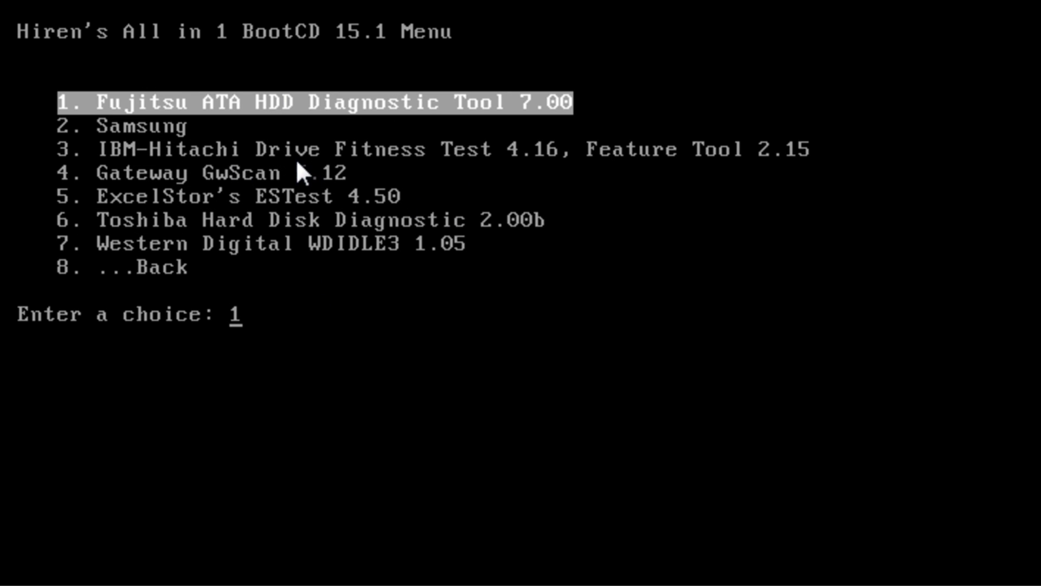
mouse_move(140, 107)
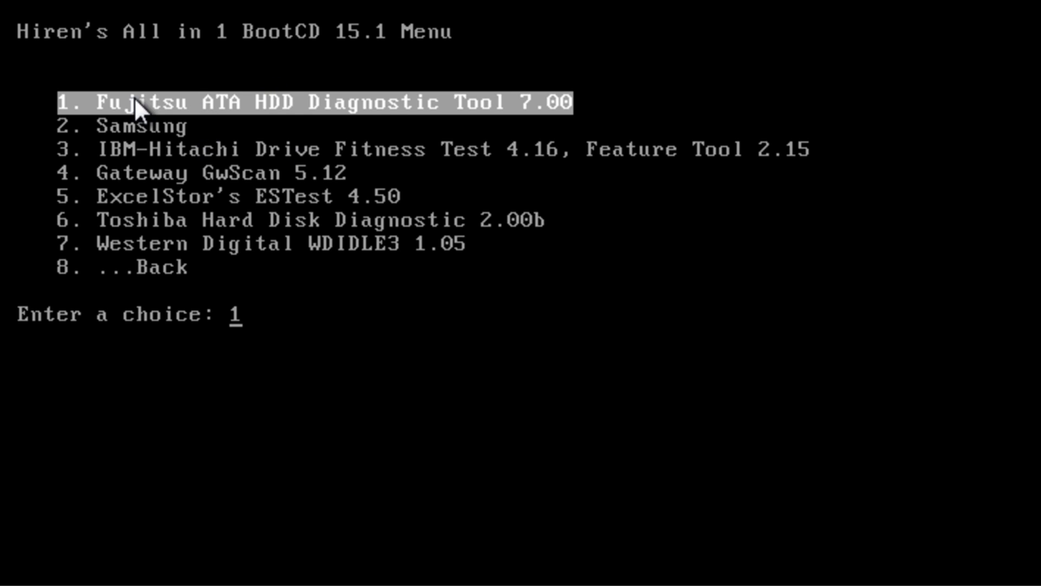
mouse_move(359, 209)
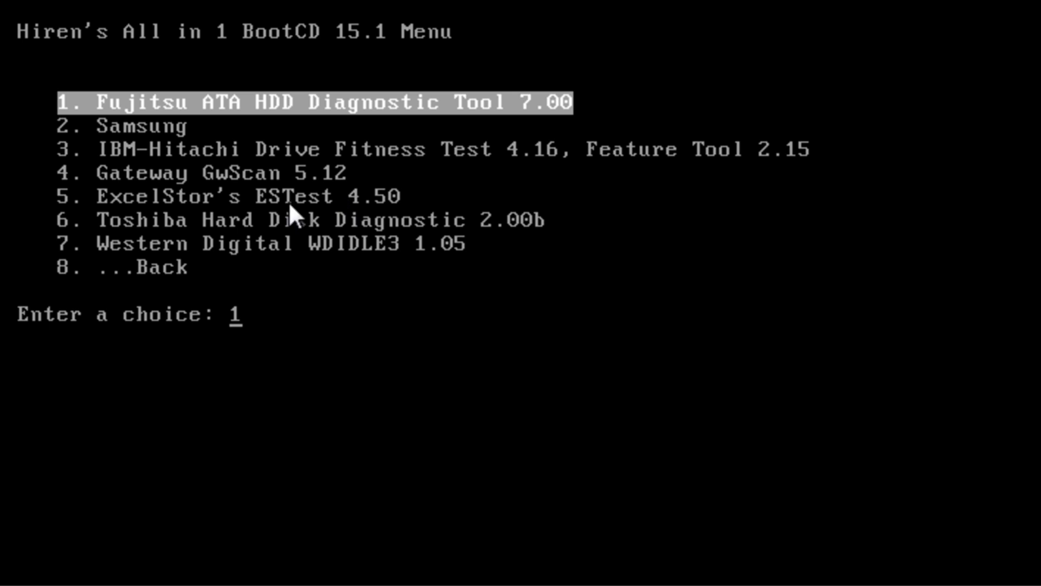
text(3)
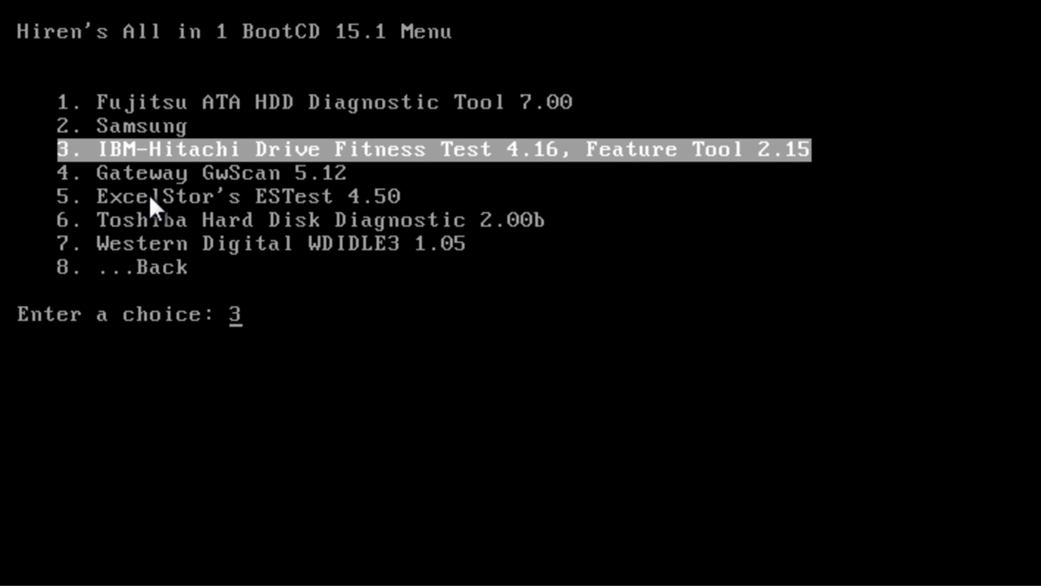
mouse_move(106, 171)
text(1)
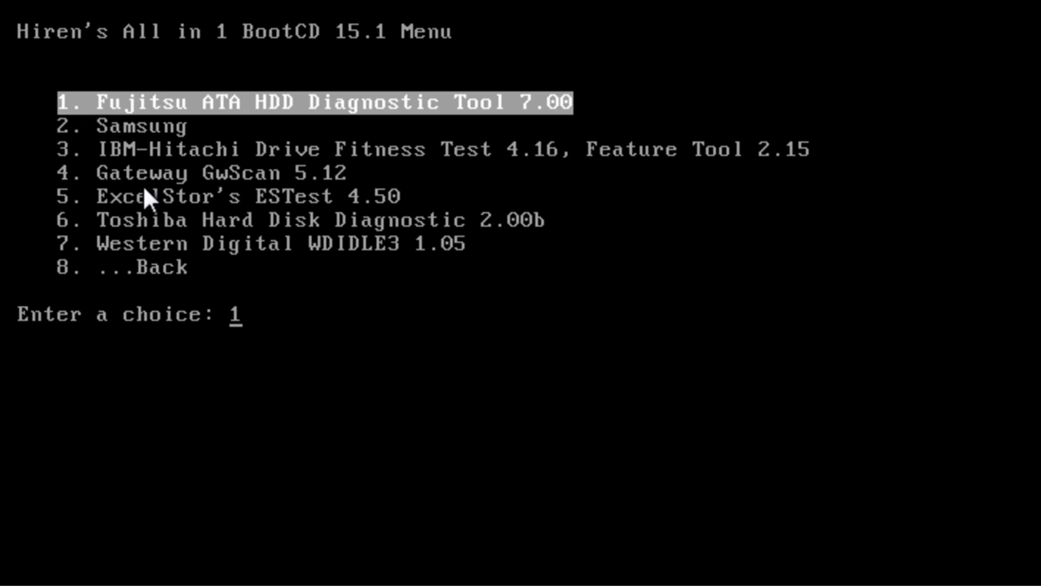
text(6)
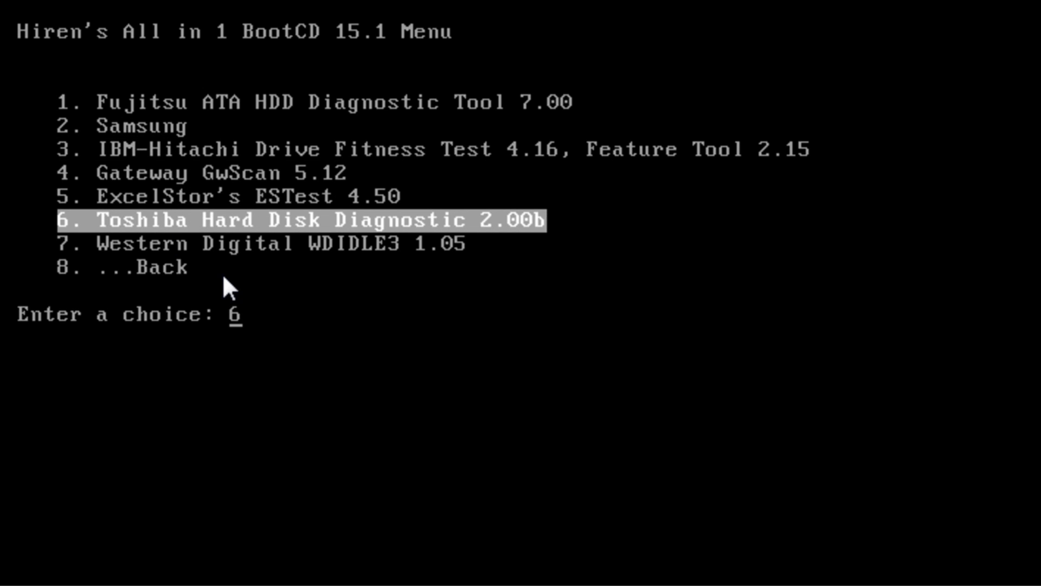
- Load Western Digital Data Lifeguard Tools from the boot menu and accept its licence
key(Down)
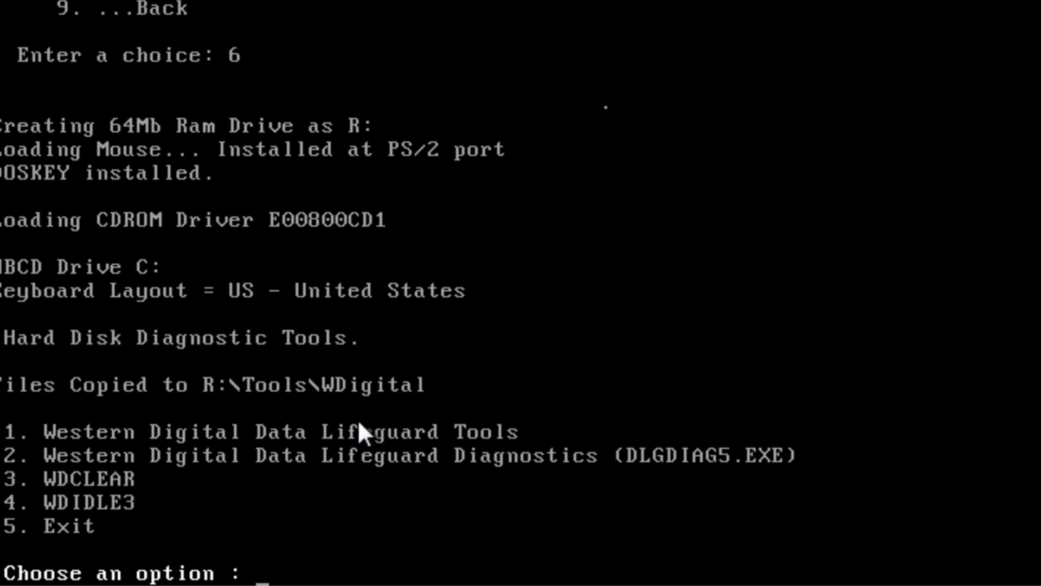
mouse_move(328, 491)
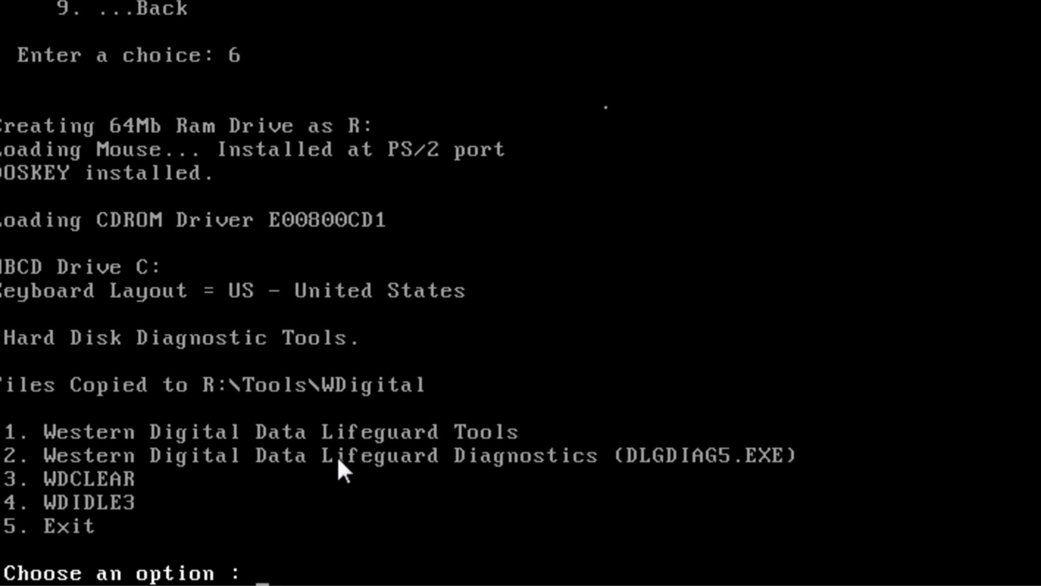
mouse_move(369, 485)
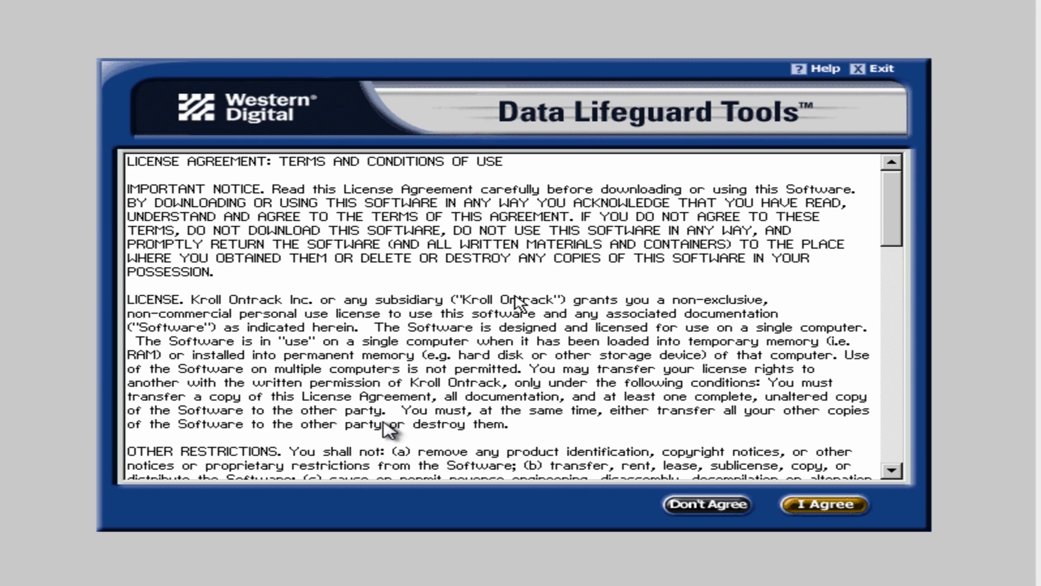
click(824, 505)
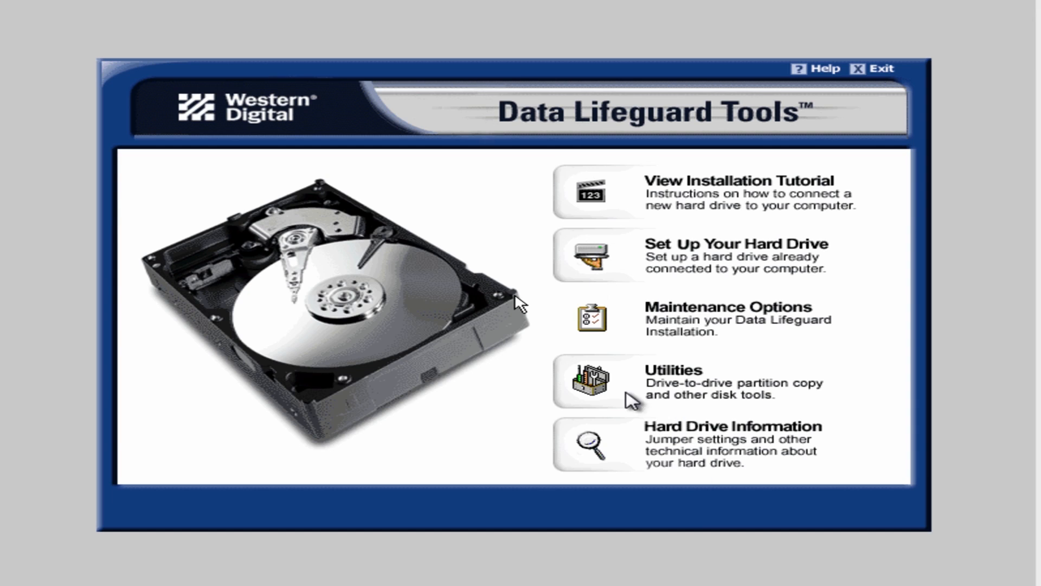
mouse_move(664, 435)
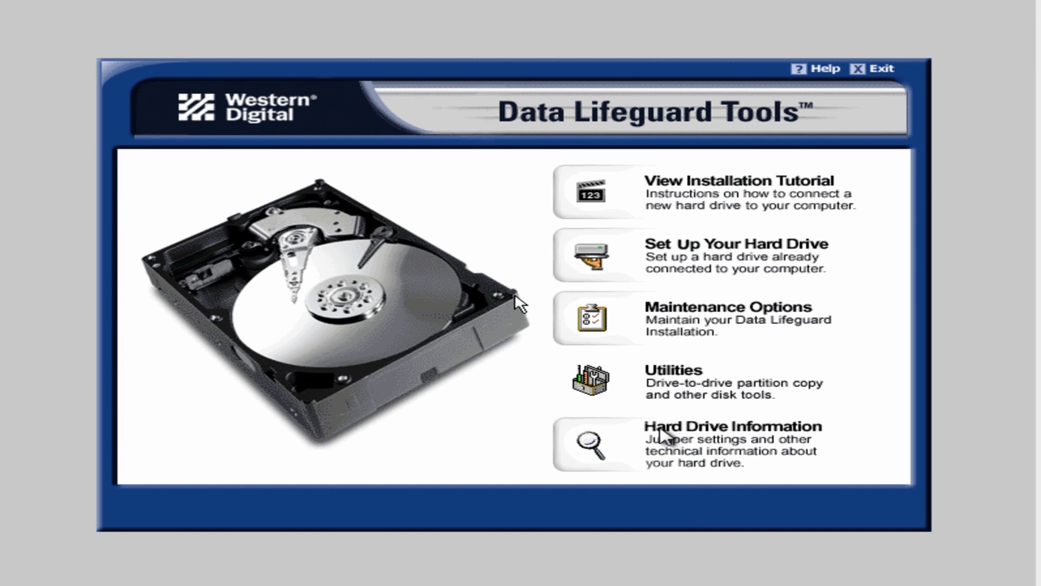
mouse_move(754, 325)
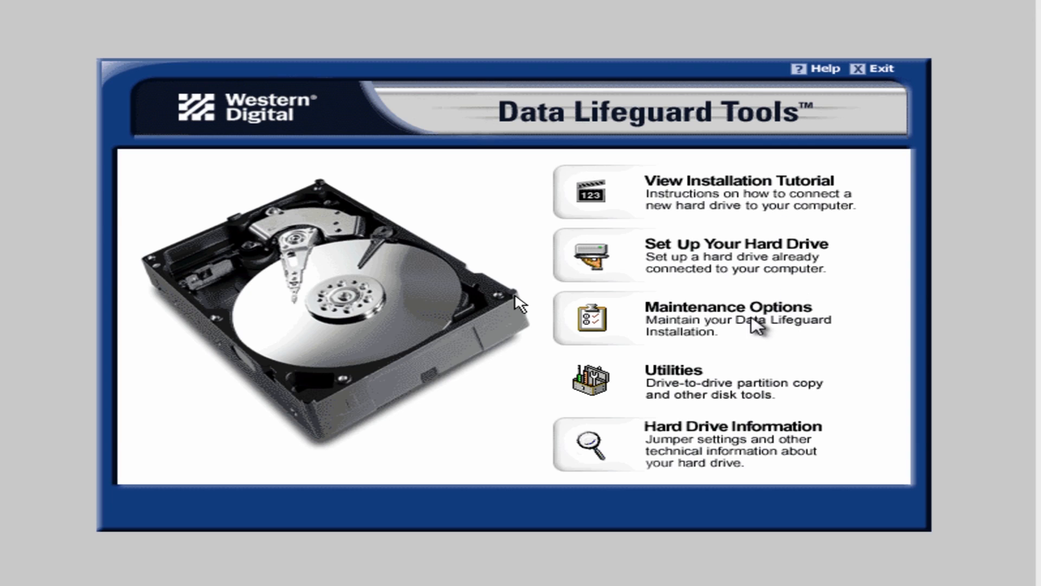
mouse_move(772, 281)
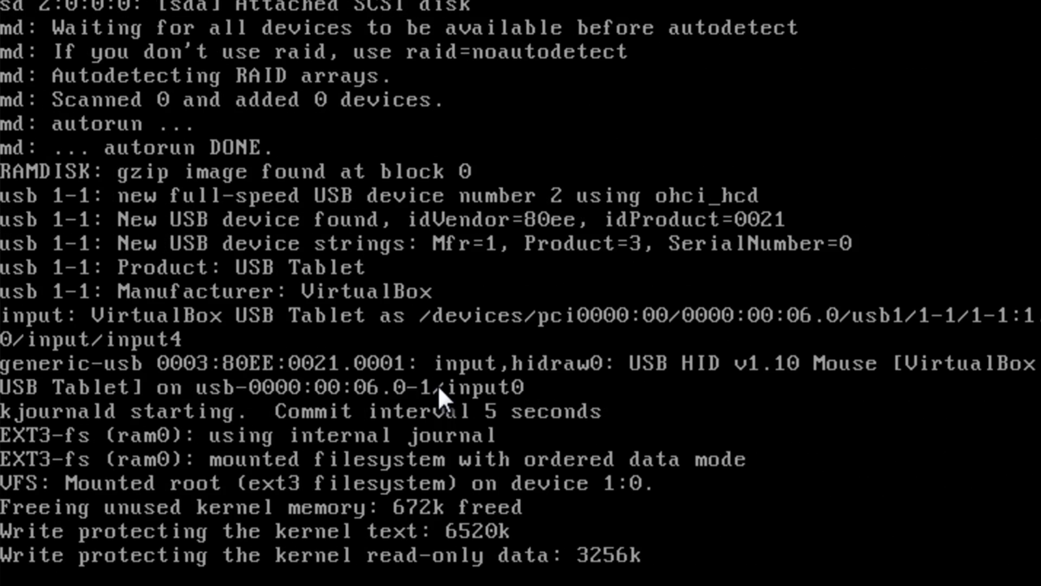
mouse_move(541, 429)
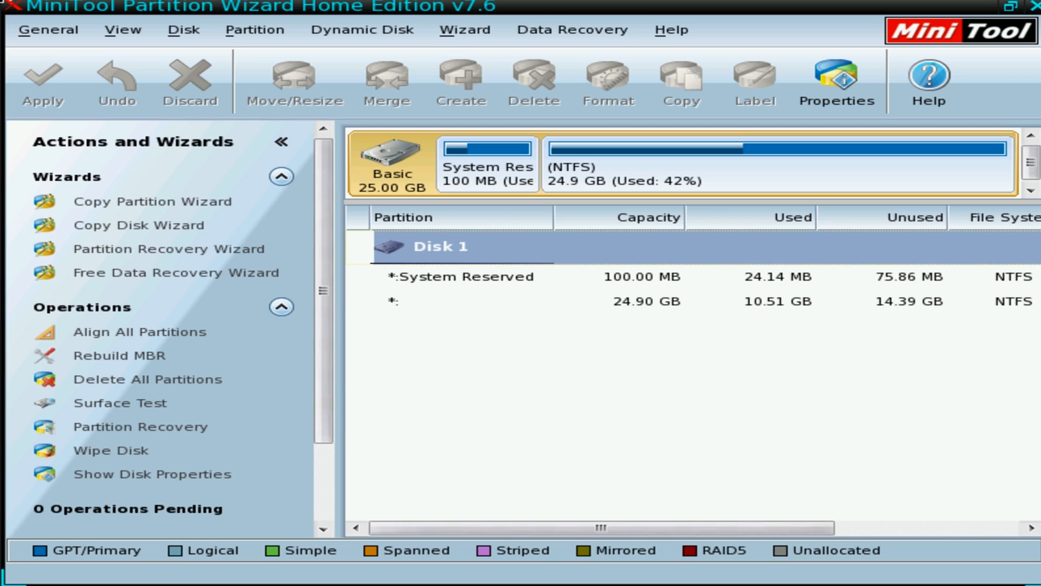
mouse_move(629, 312)
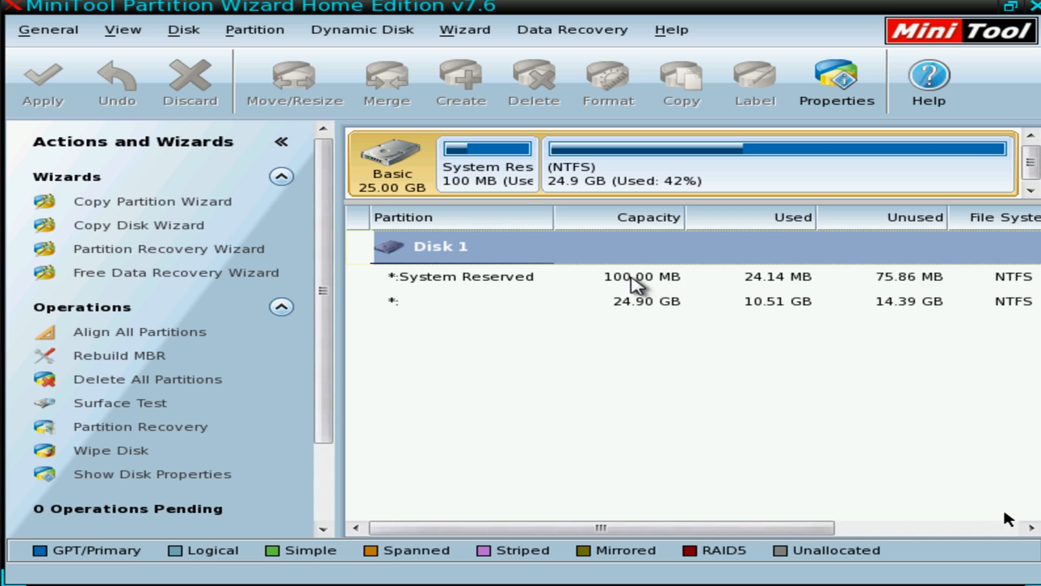
- Select Disk 1's 24.90 GB NTFS partition in MiniTool Partition Wizard
click(631, 301)
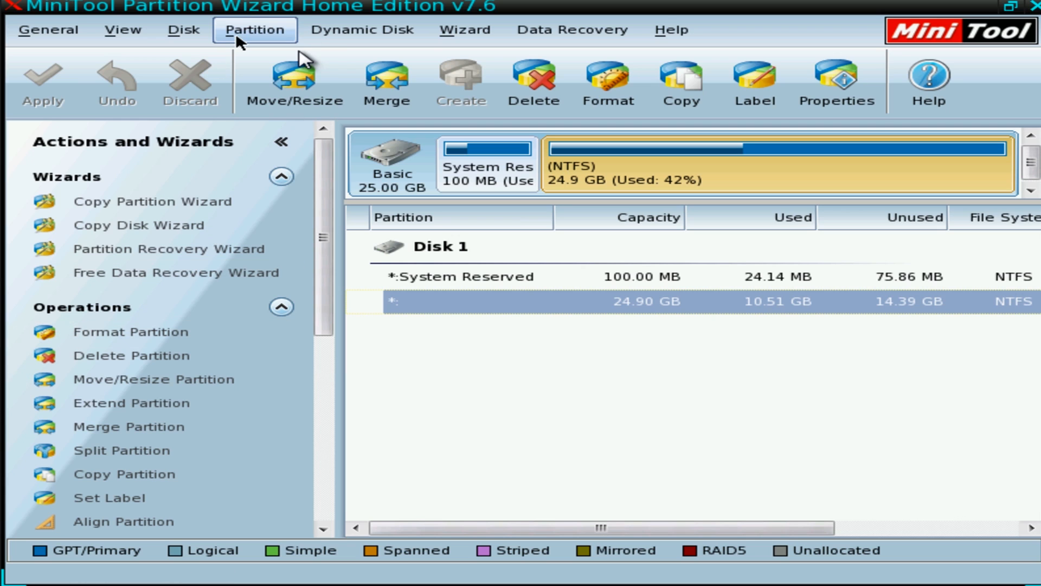
- Run a surface test on the 24.90 GB partition, stop it at 11%, and dismiss the no-errors message
click(254, 29)
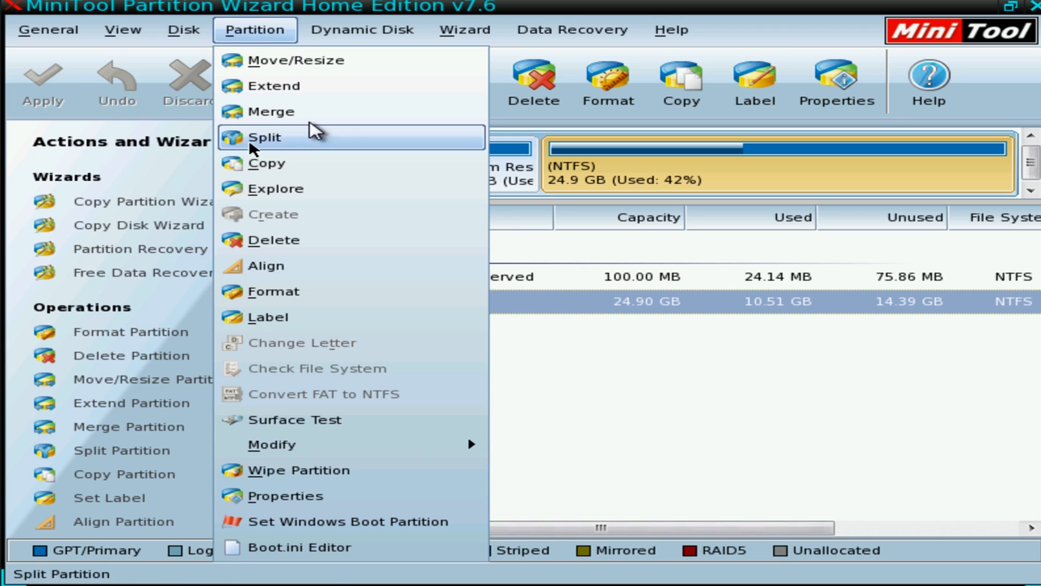
click(293, 419)
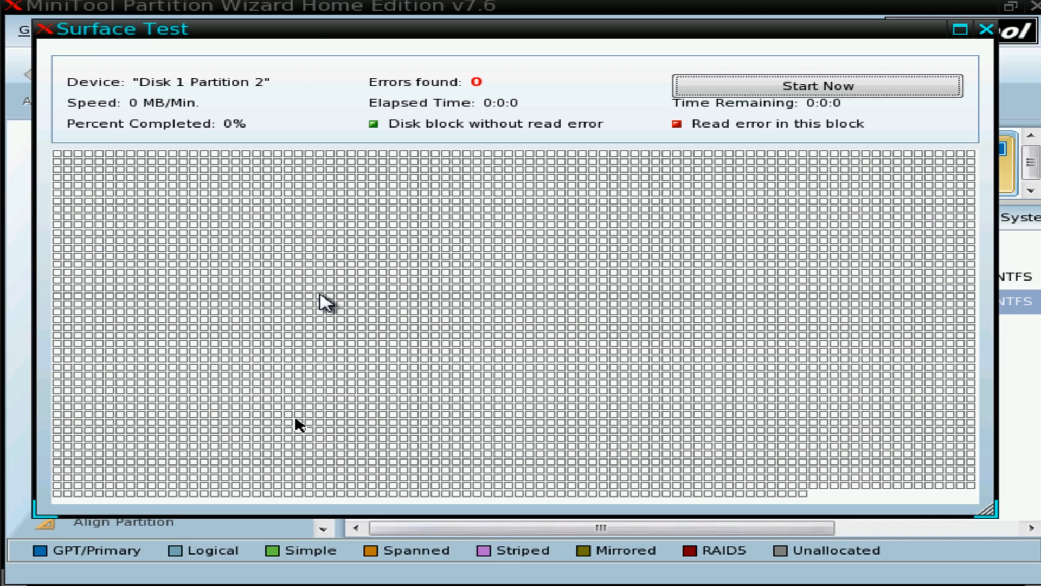
mouse_move(737, 83)
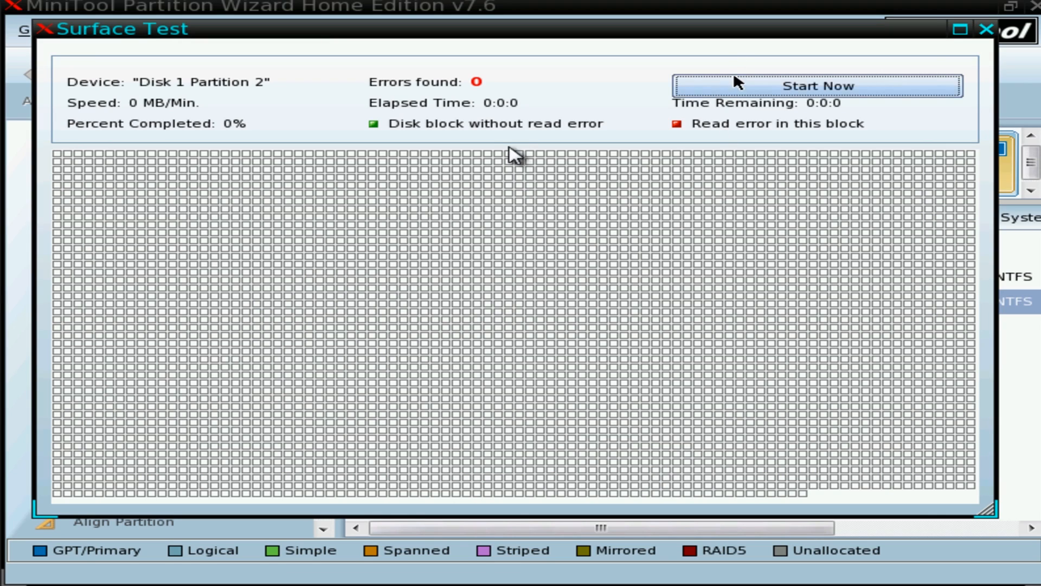
click(817, 85)
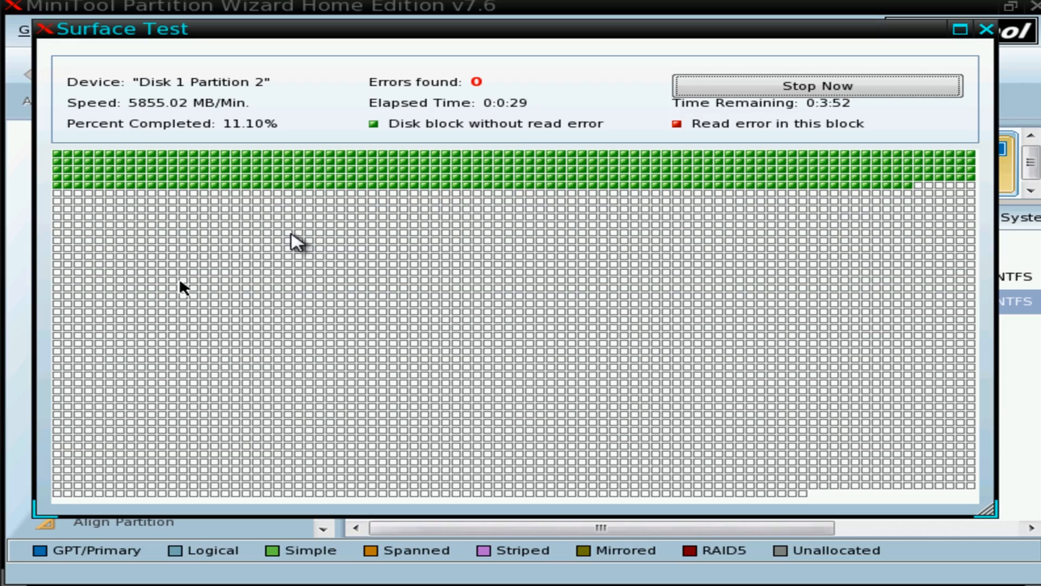
click(817, 85)
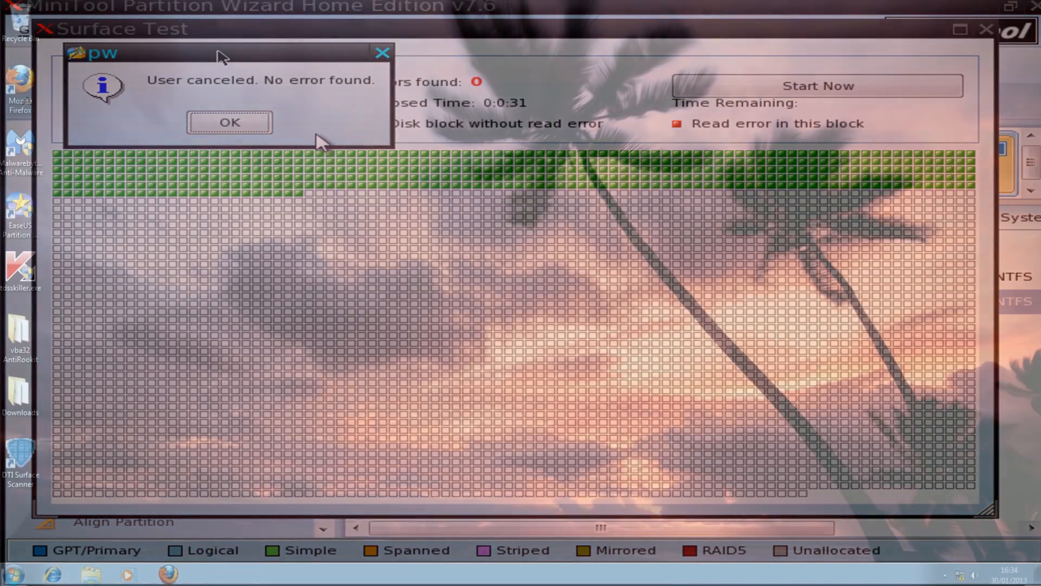
click(229, 122)
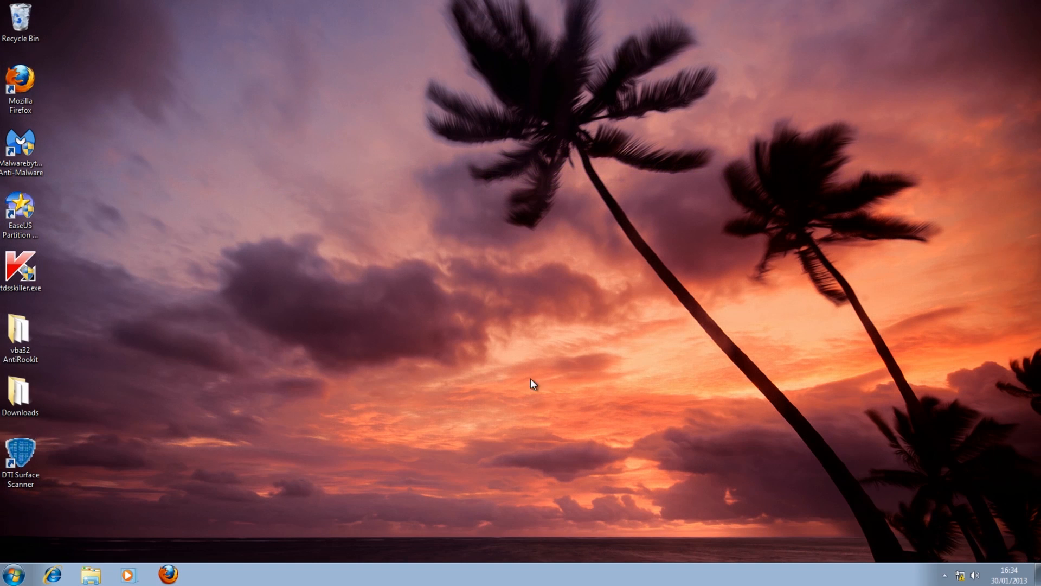
mouse_move(520, 367)
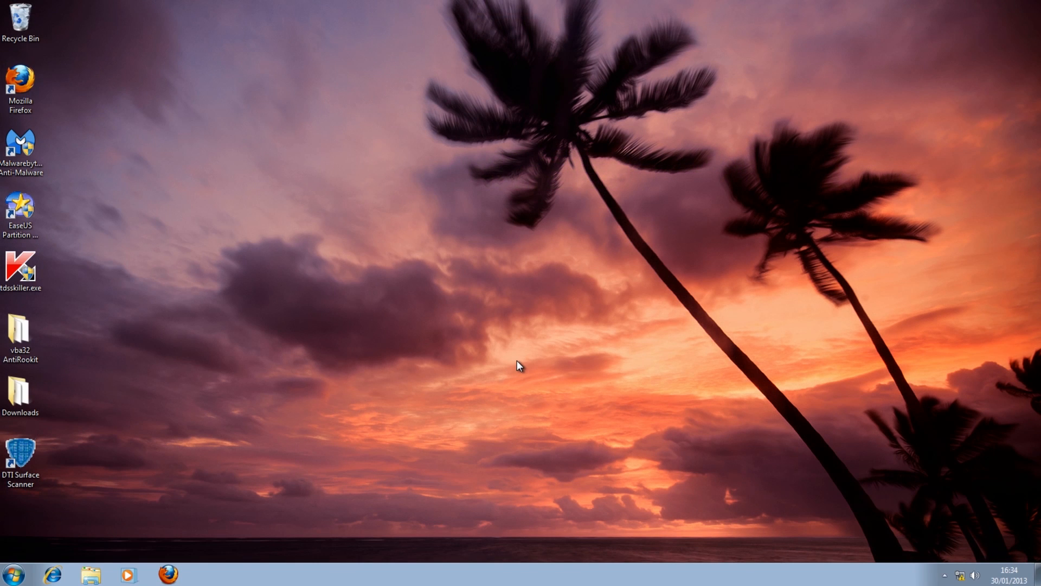